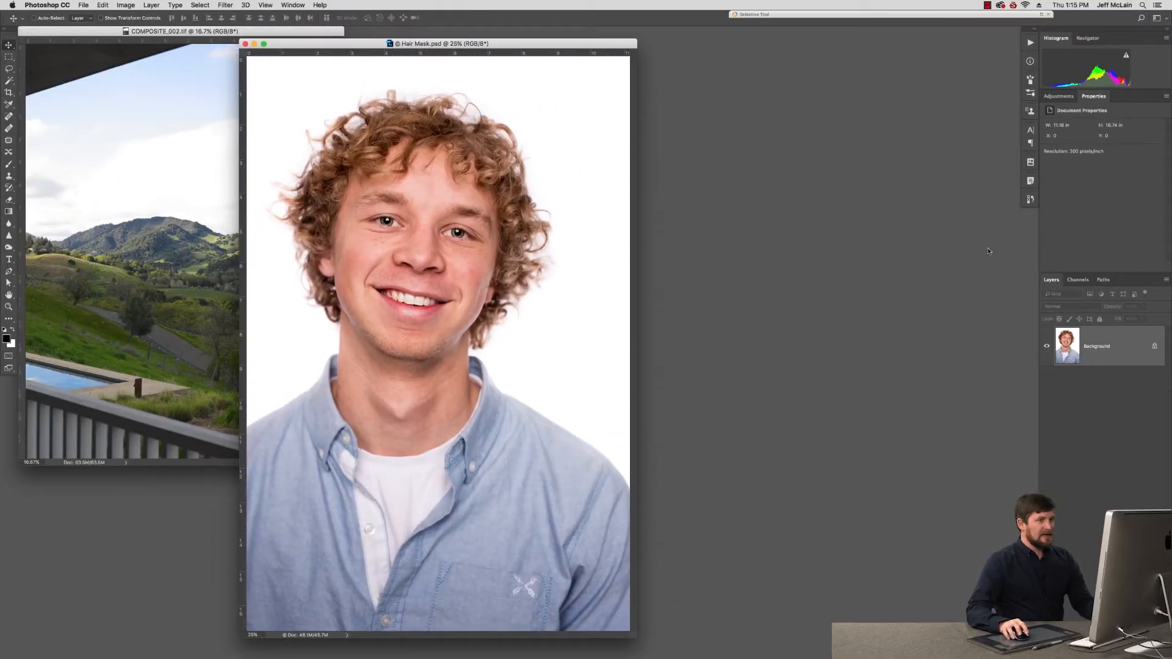
# Compare the Red and Green channels in grayscale, then return to the full RGB view
pyautogui.click(1082, 345)
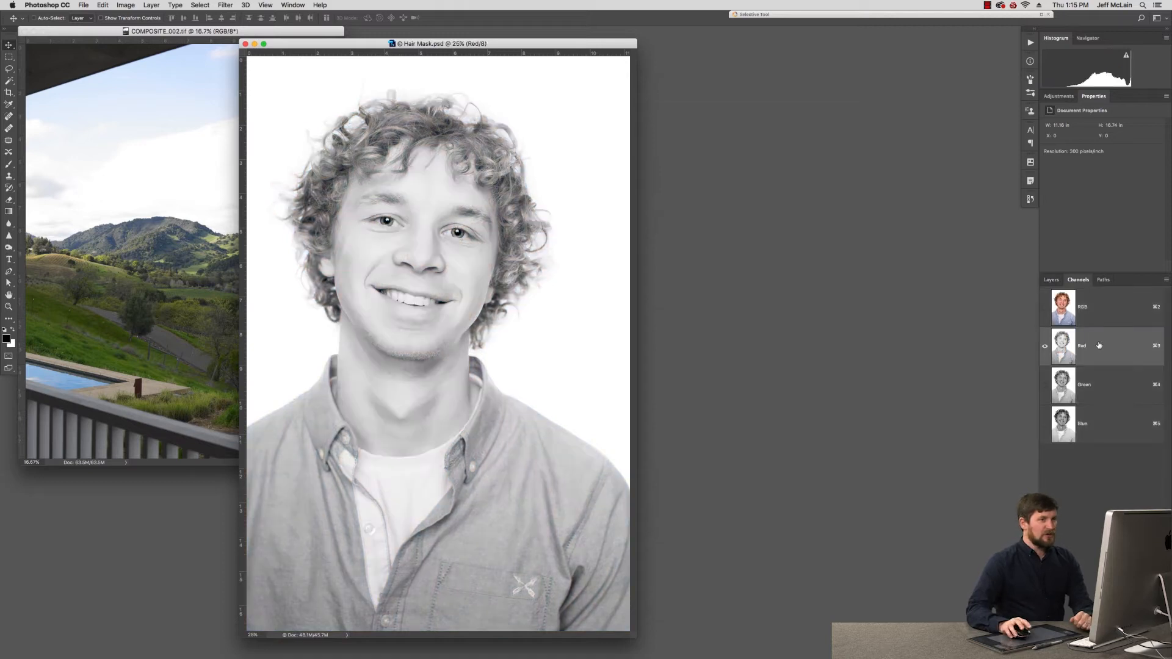
pyautogui.click(1091, 384)
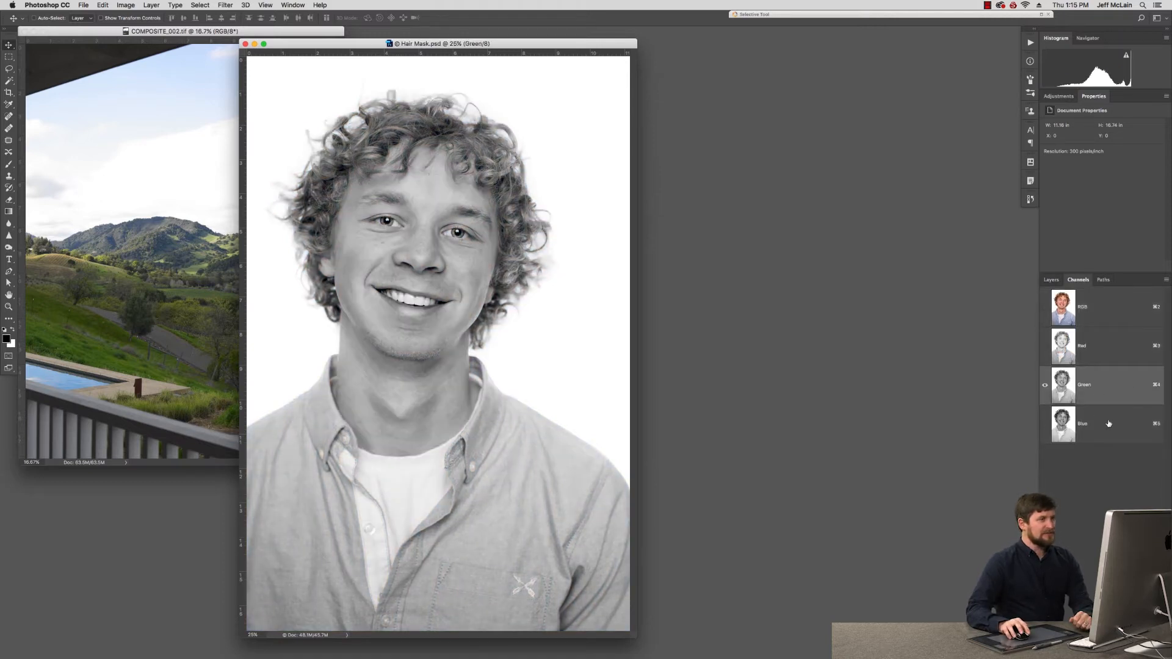
pyautogui.click(1084, 346)
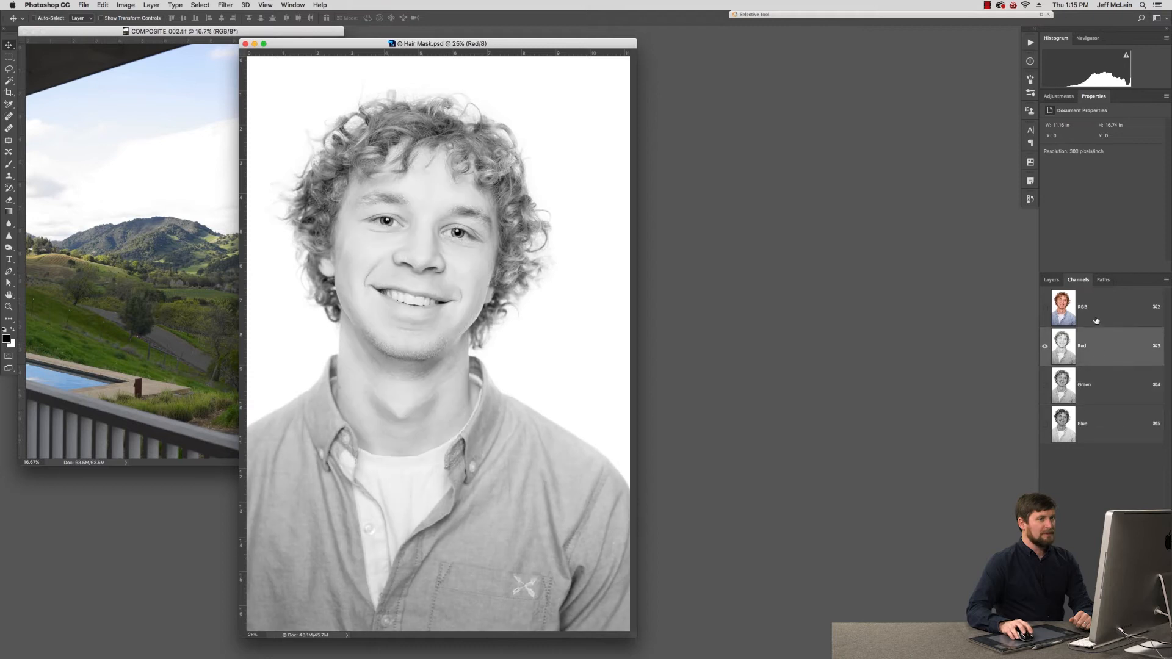
pyautogui.click(1083, 307)
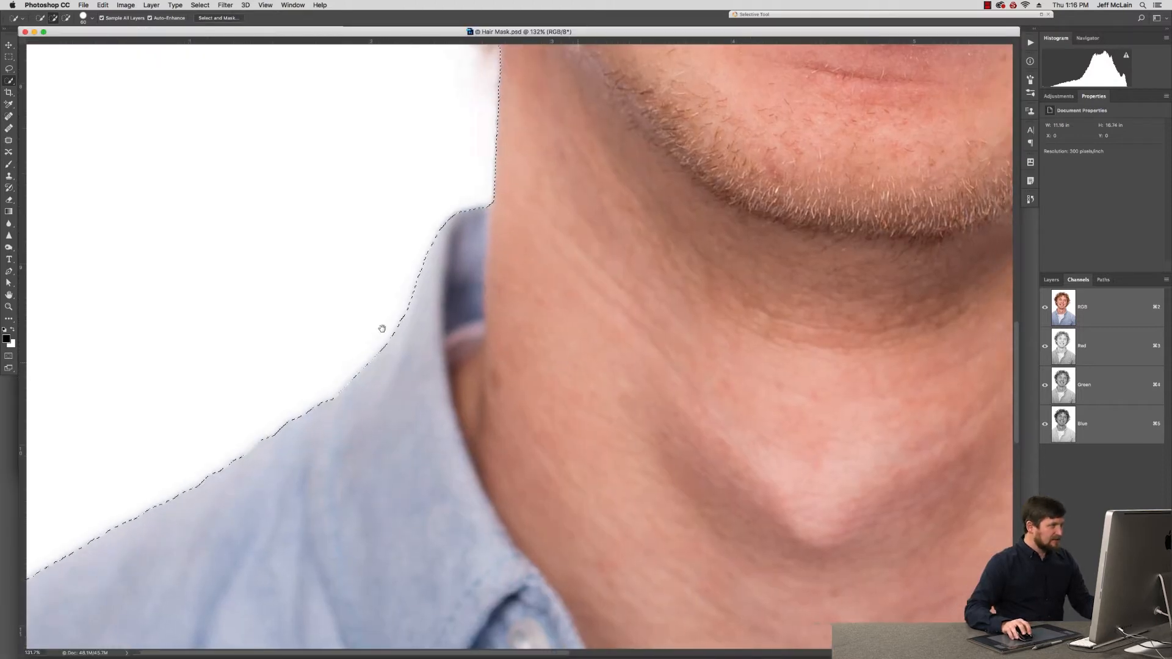
# Extend the quick selection along the edge of the shirt and shoulders
pyautogui.moveTo(380, 327); pyautogui.dragTo(450, 301)
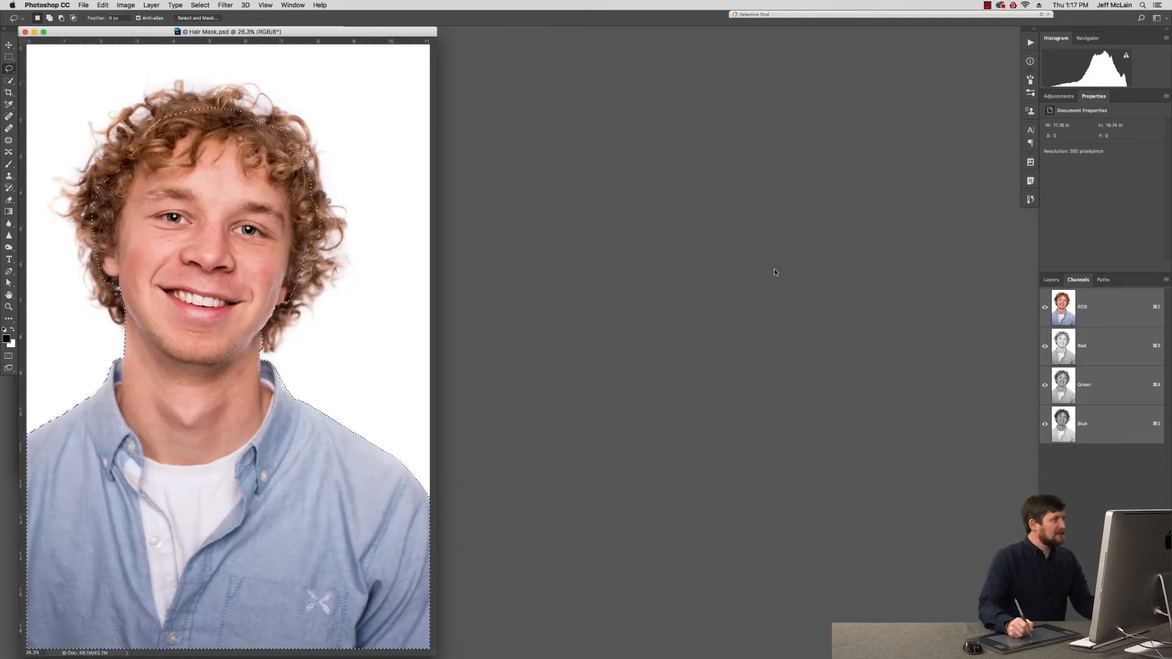
# In Calculations, set Source 2 to the Blue channel and compare Multiply and Color Burn blends
pyautogui.click(125, 4)
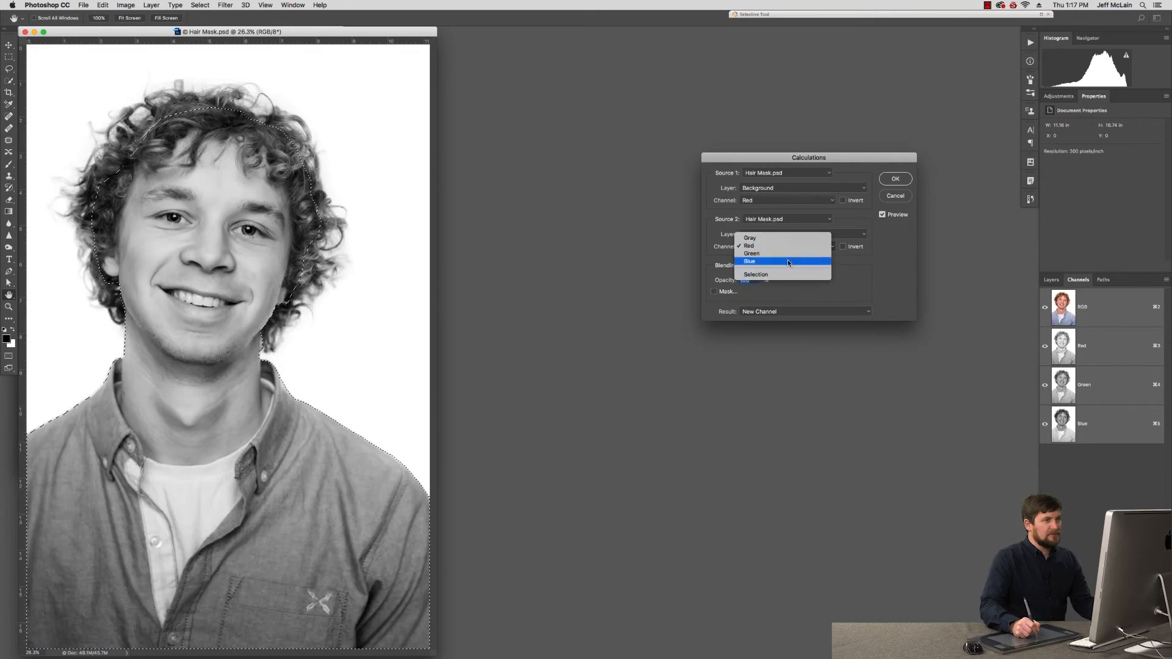
pyautogui.click(750, 261)
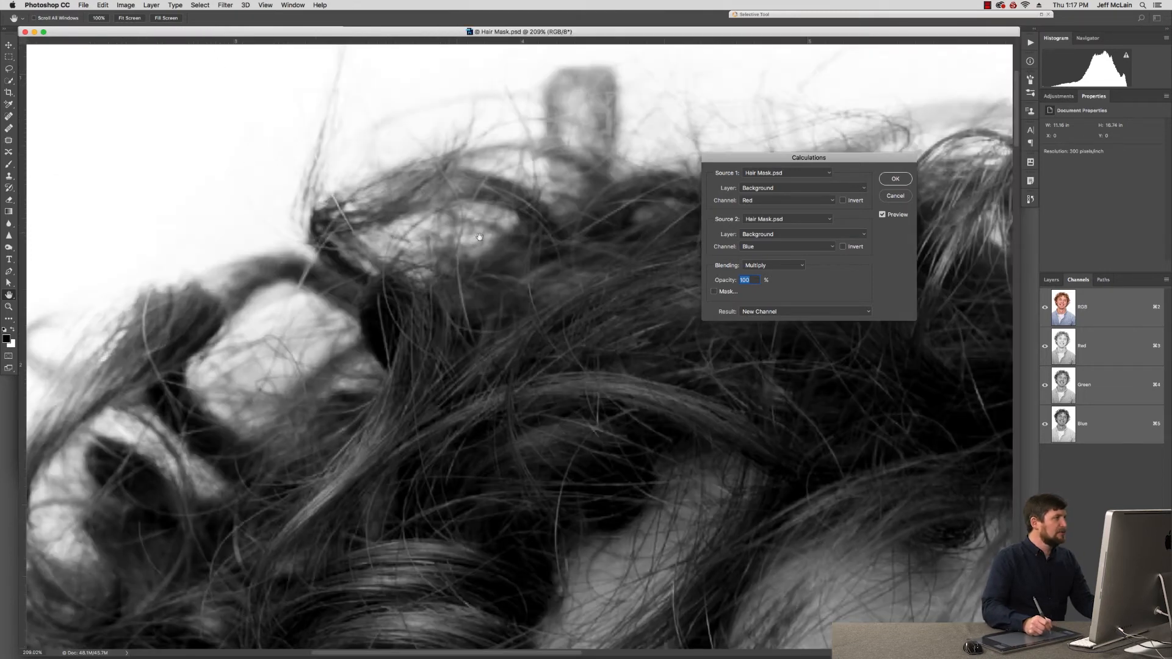
pyautogui.click(774, 265)
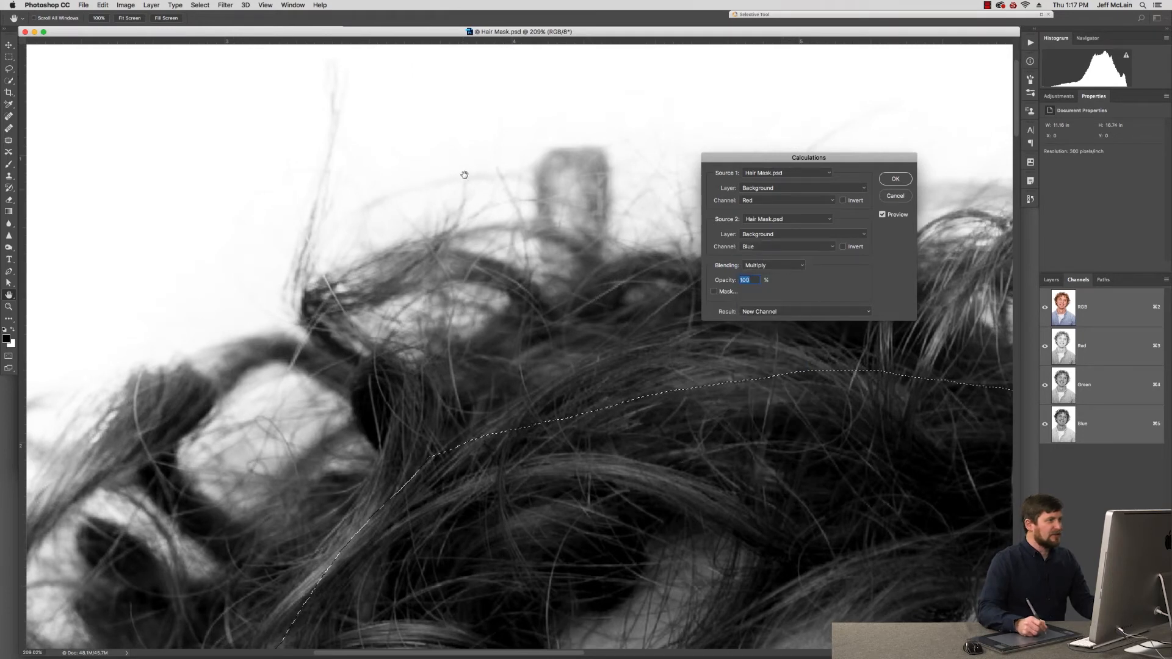
pyautogui.moveTo(433, 198)
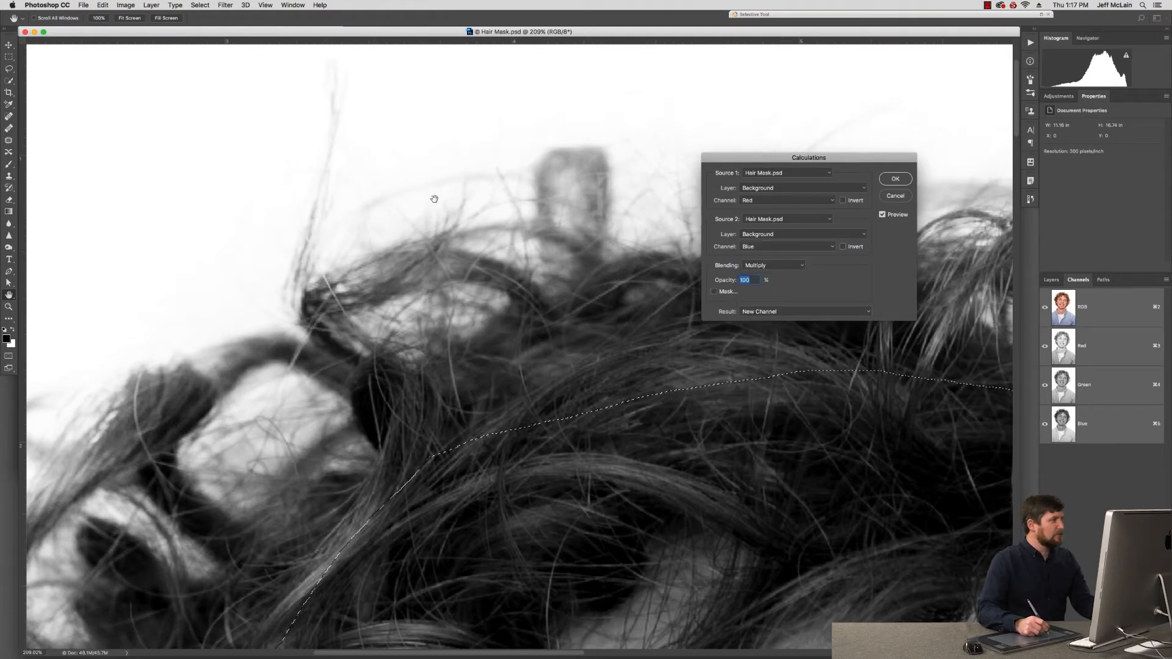
pyautogui.click(774, 264)
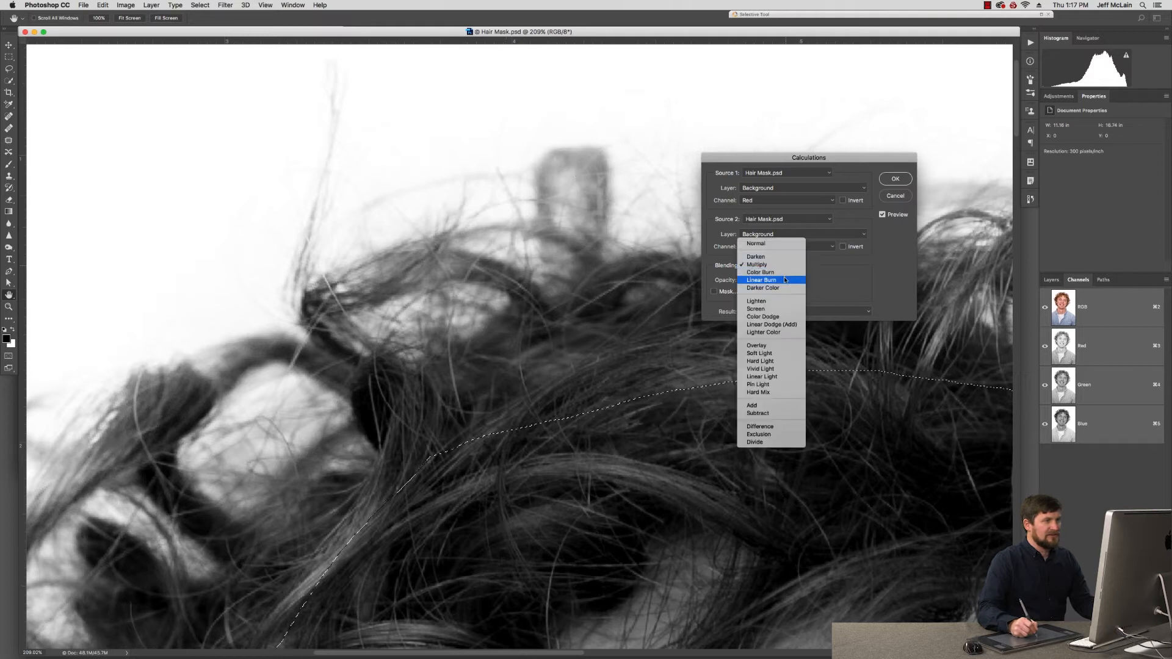
pyautogui.moveTo(760, 271)
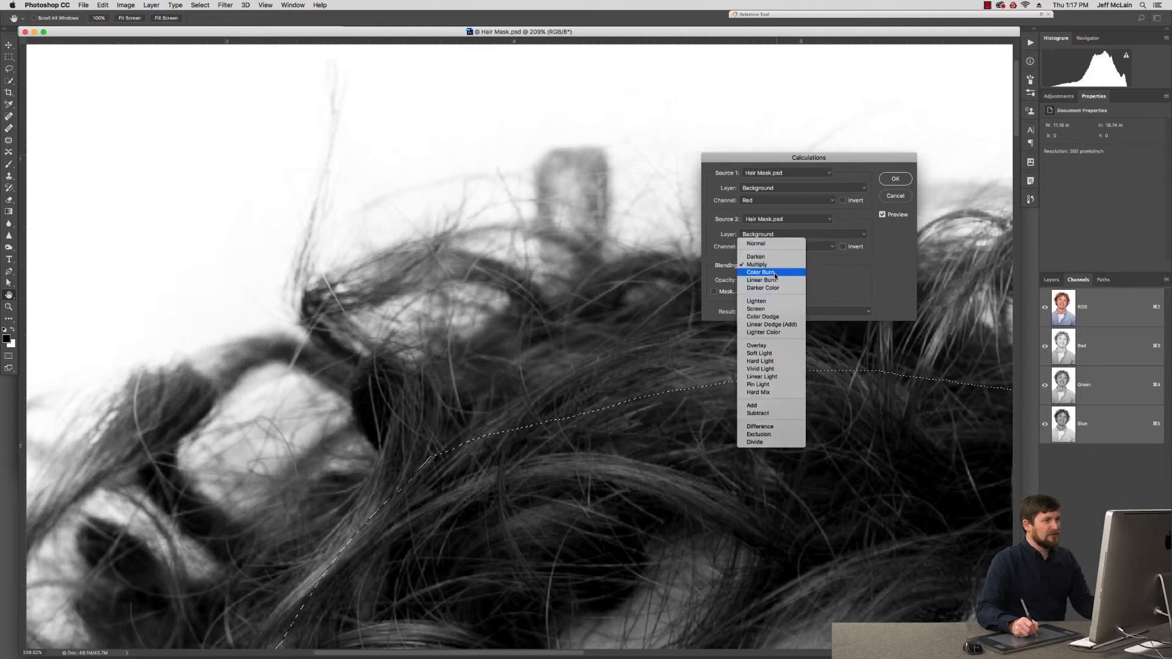
pyautogui.click(761, 271)
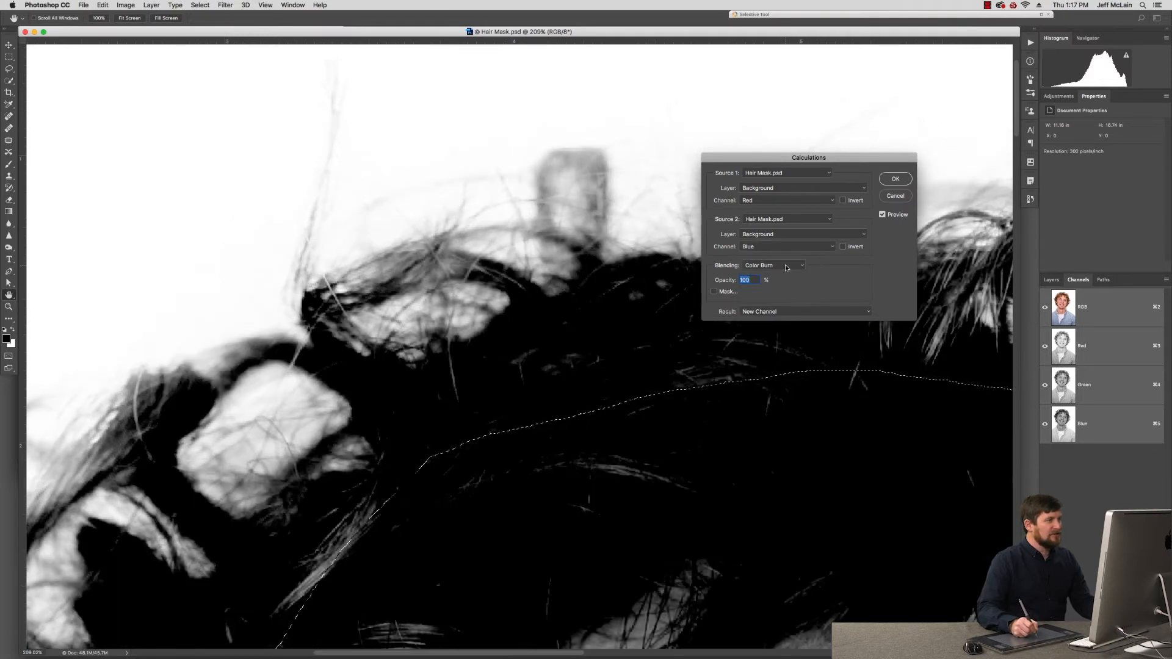
pyautogui.click(774, 265)
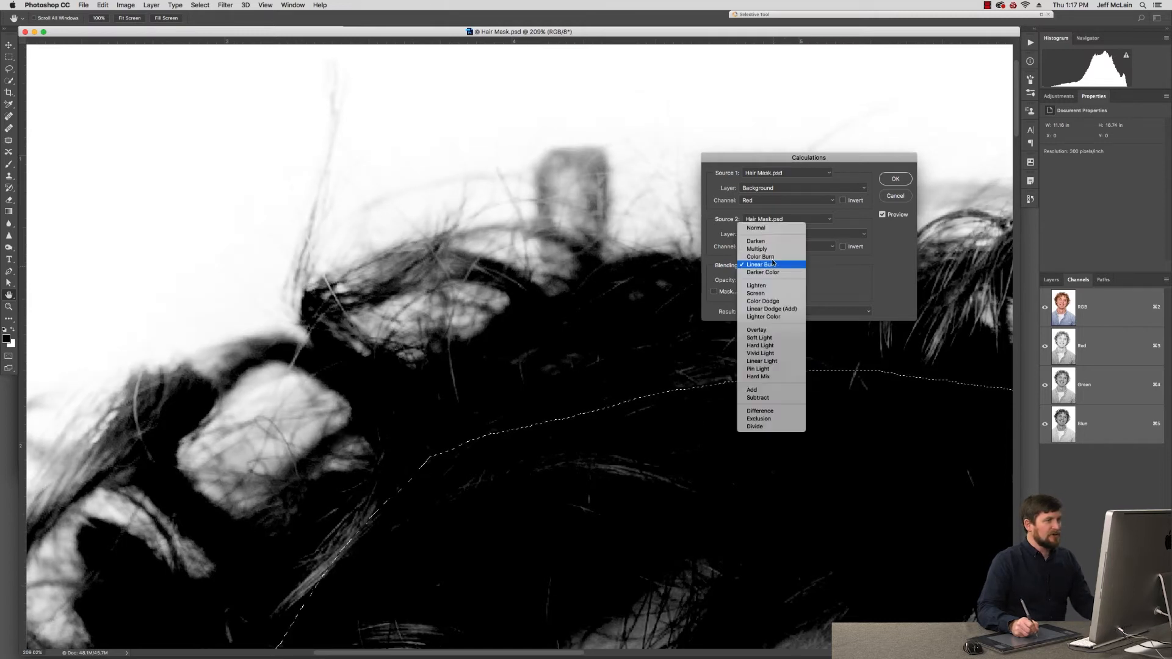
pyautogui.click(757, 249)
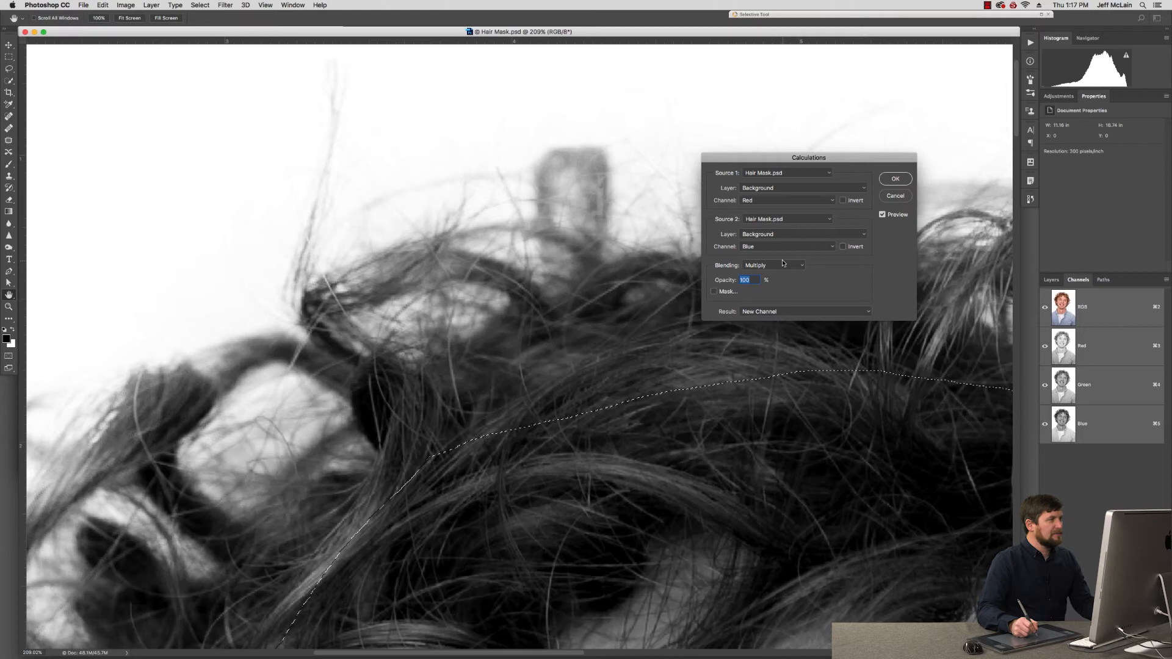
# Settle on Linear Burn and output the result as a new channel
pyautogui.click(774, 264)
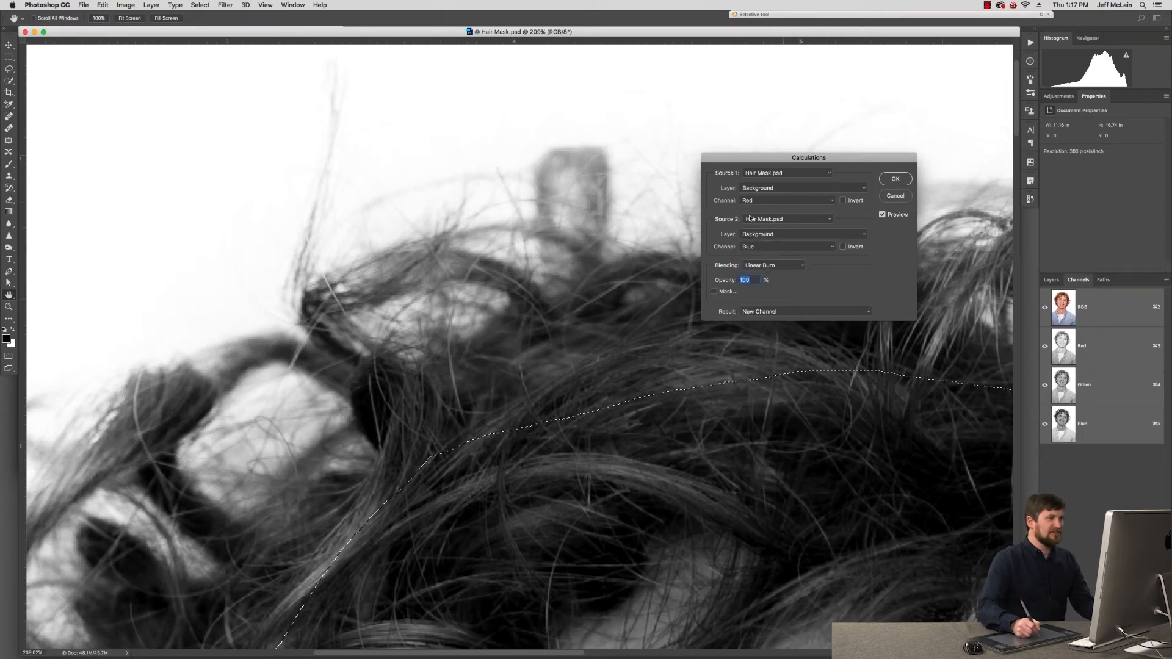
pyautogui.click(894, 179)
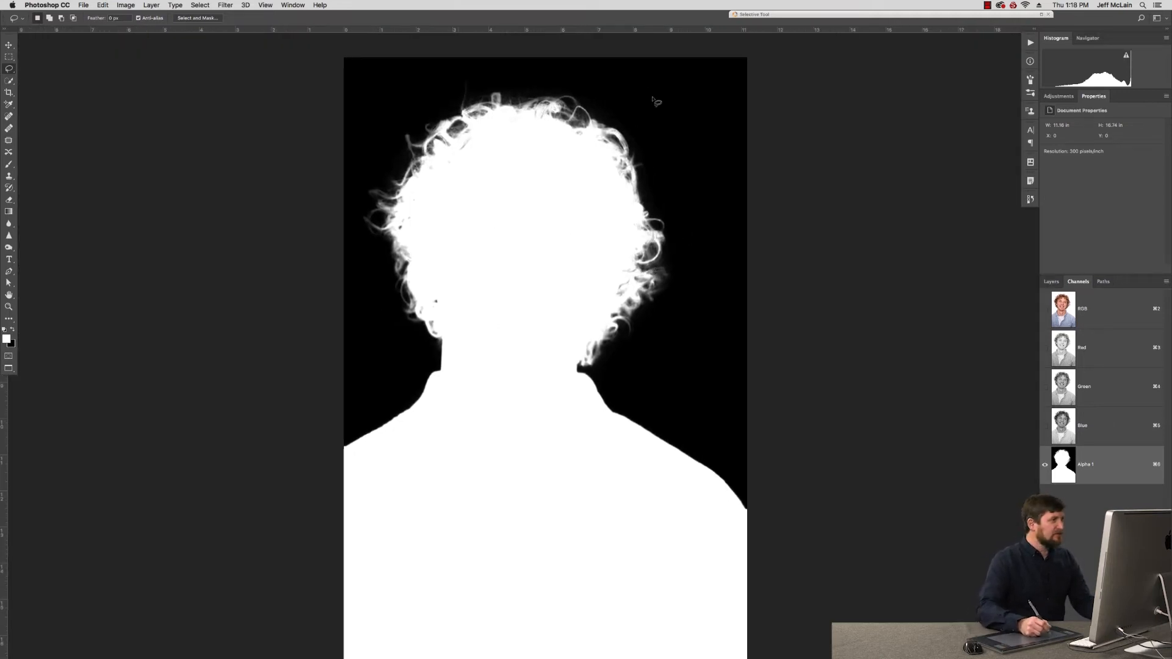
pyautogui.moveTo(540, 233)
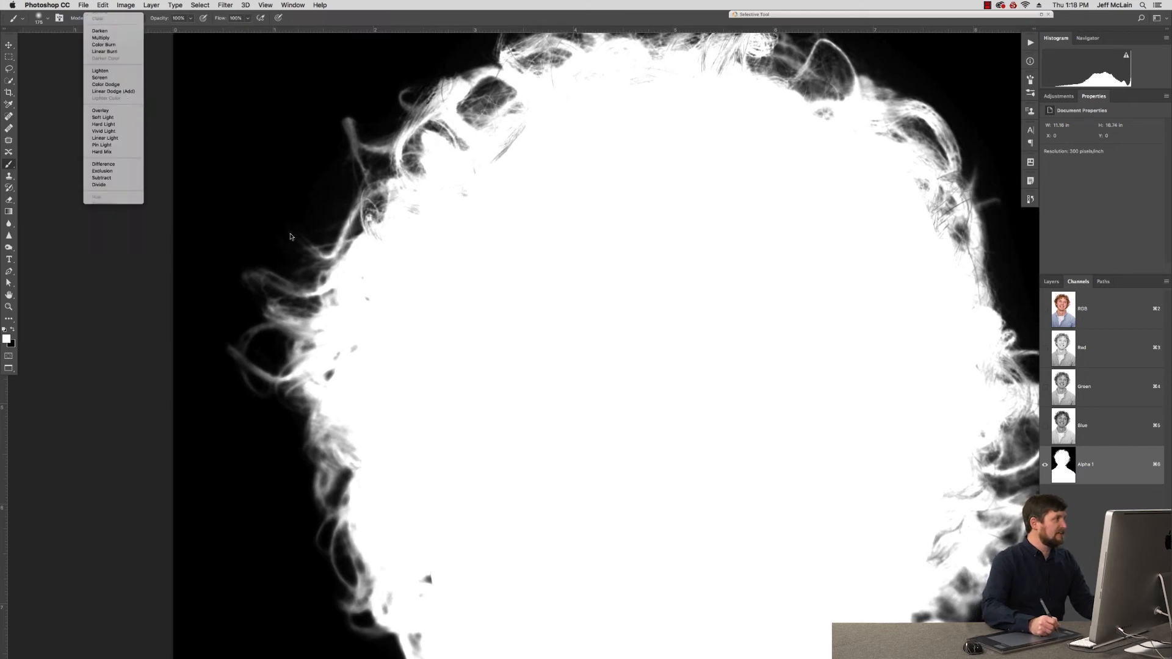
# Set the Brush to Overlay blending for painting on the Alpha 1 mask
pyautogui.click(99, 111)
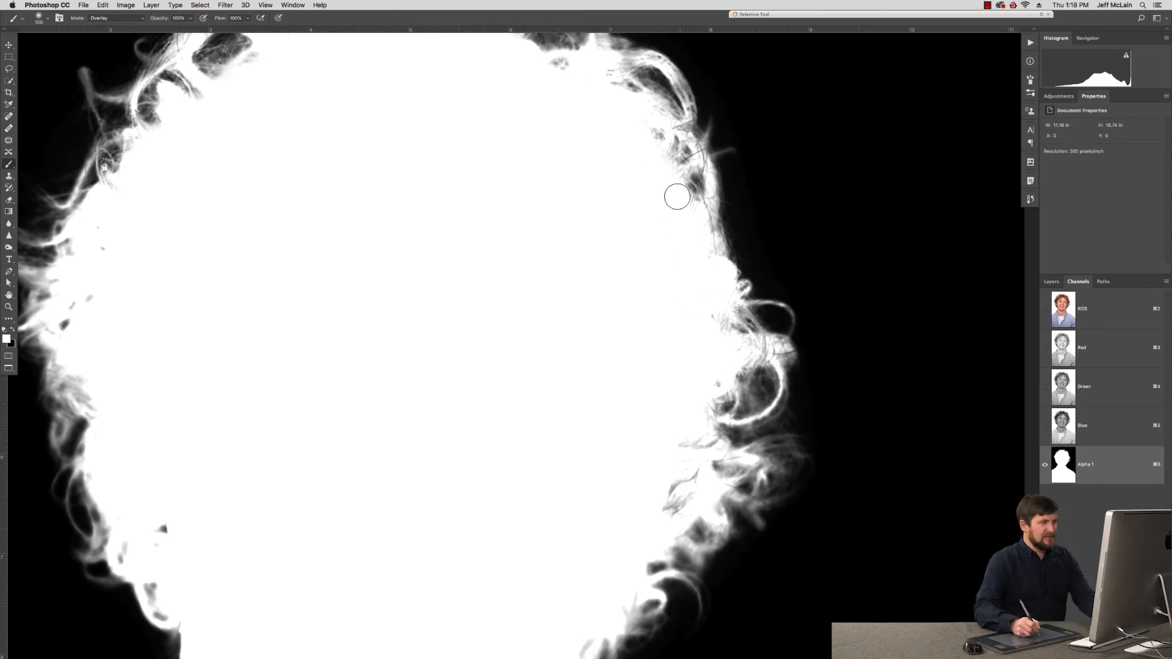
pyautogui.moveTo(706, 315)
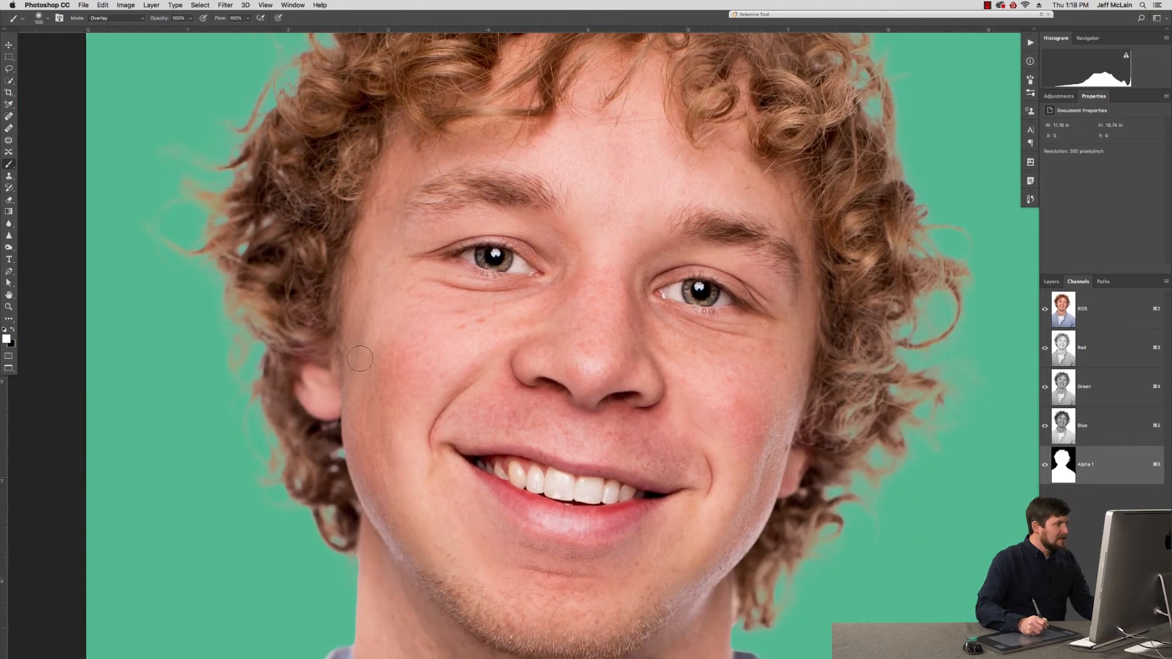
pyautogui.moveTo(299, 231)
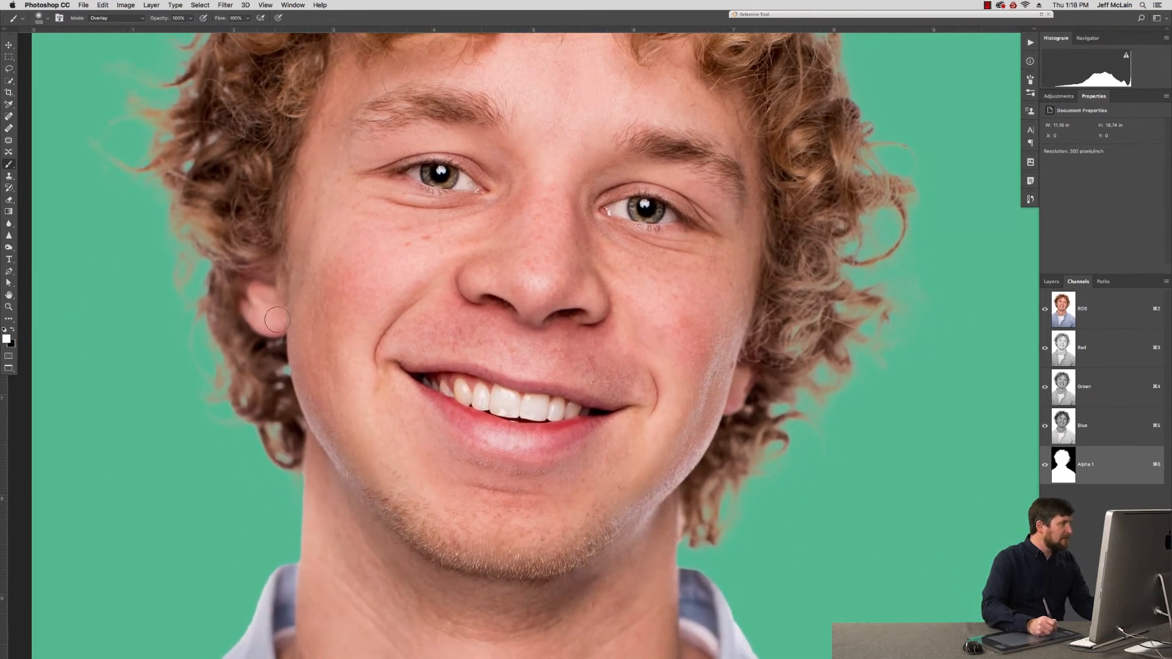
pyautogui.moveTo(172, 228)
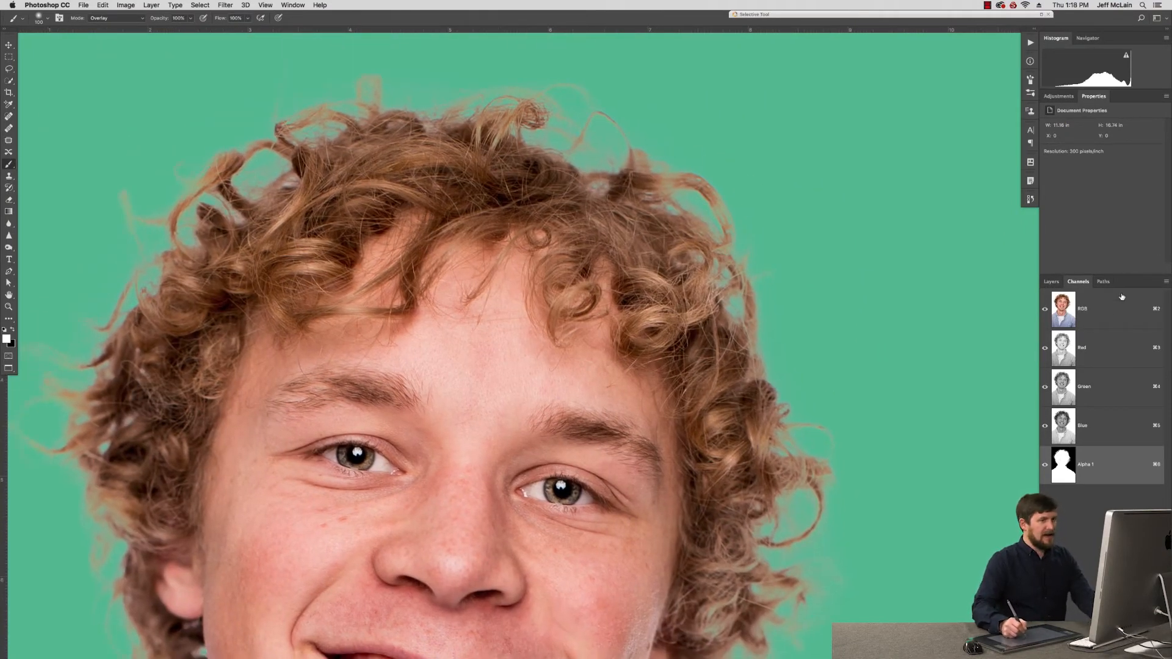
# Show the Alpha 1 mask as an overlay on the colour portrait for inspection
pyautogui.click(1084, 464)
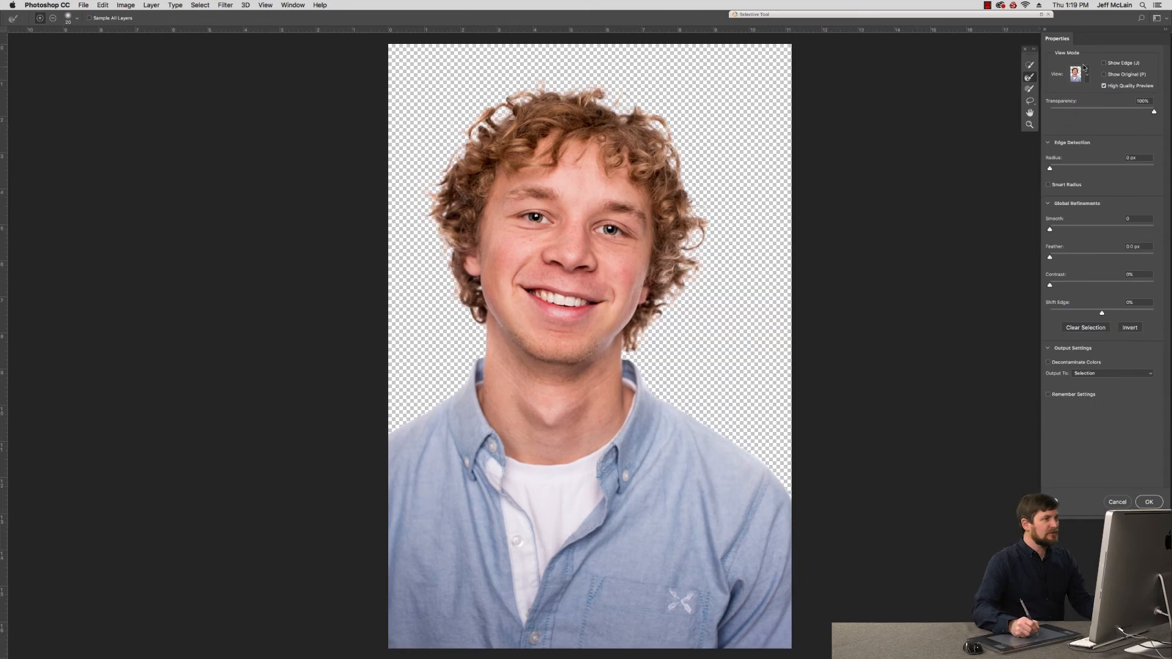
# Preview the selection as a red overlay and refine the mask edge all around the curls
pyautogui.click(1086, 74)
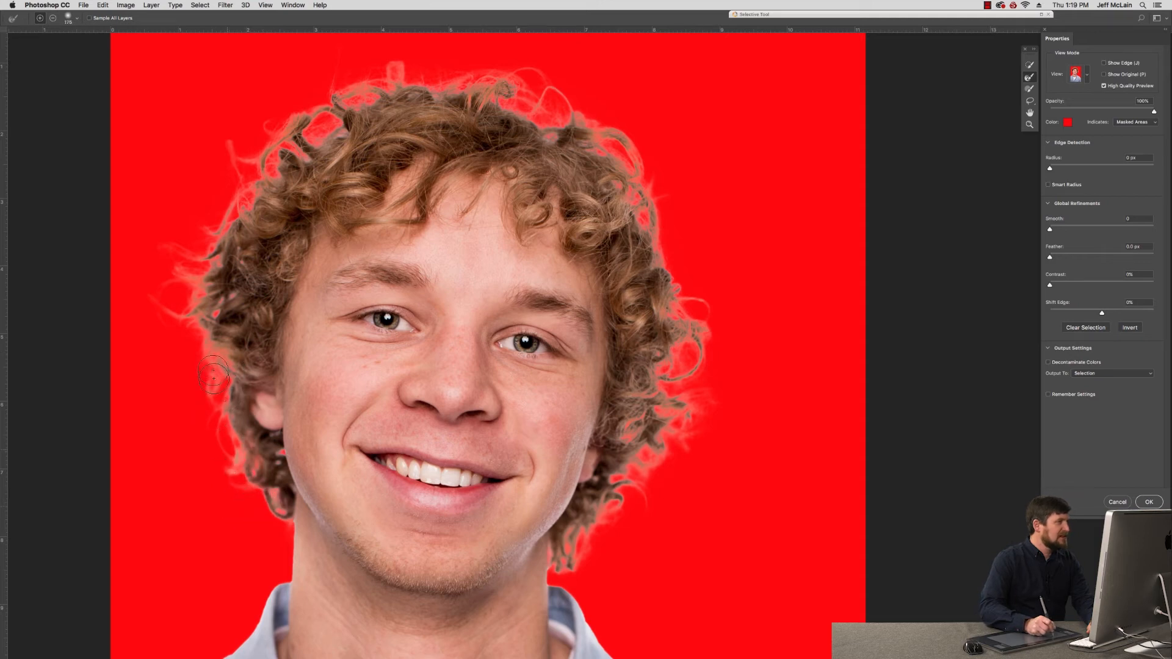
pyautogui.moveTo(218, 374); pyautogui.dragTo(268, 141)
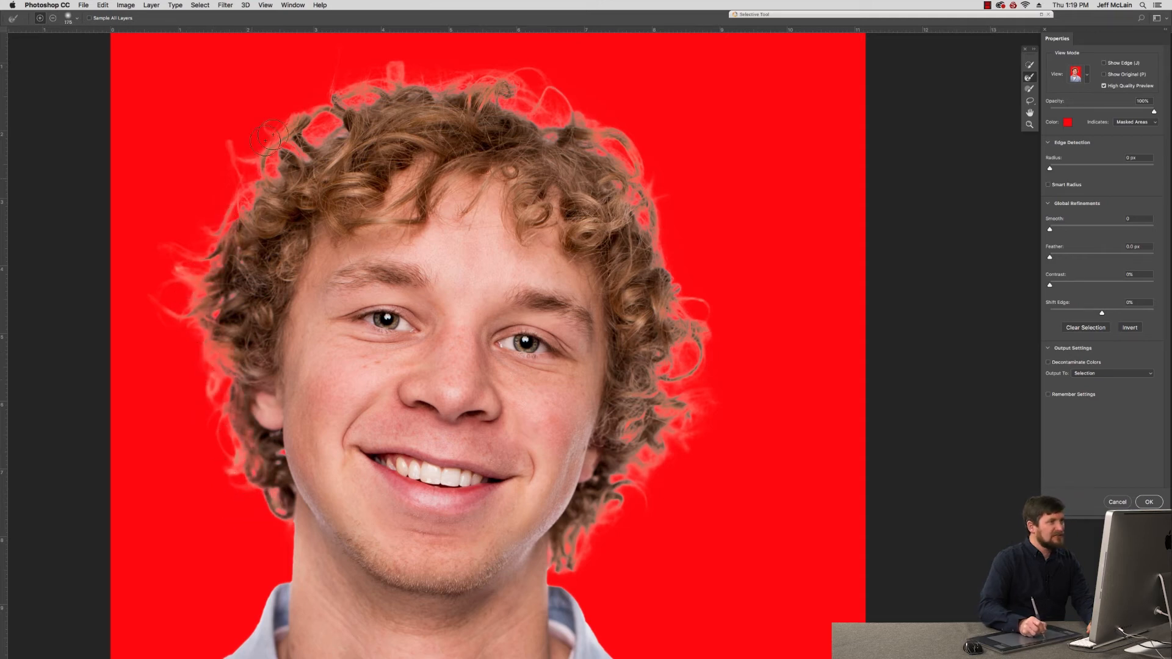
pyautogui.moveTo(269, 138); pyautogui.dragTo(542, 98)
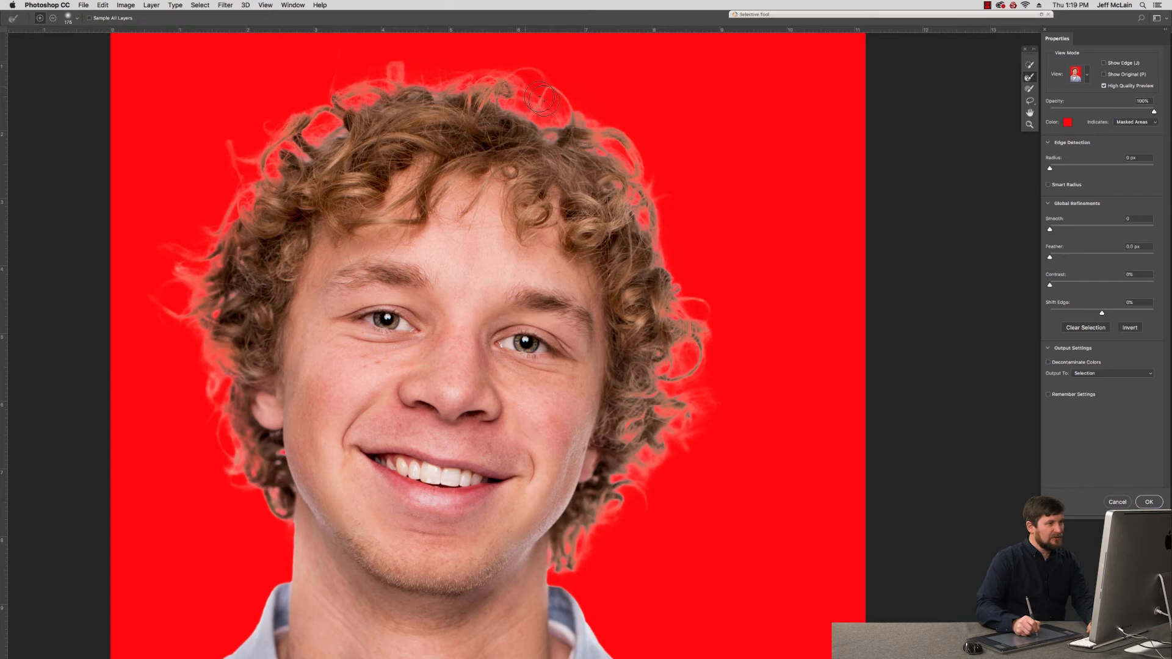
pyautogui.moveTo(542, 98); pyautogui.dragTo(691, 348)
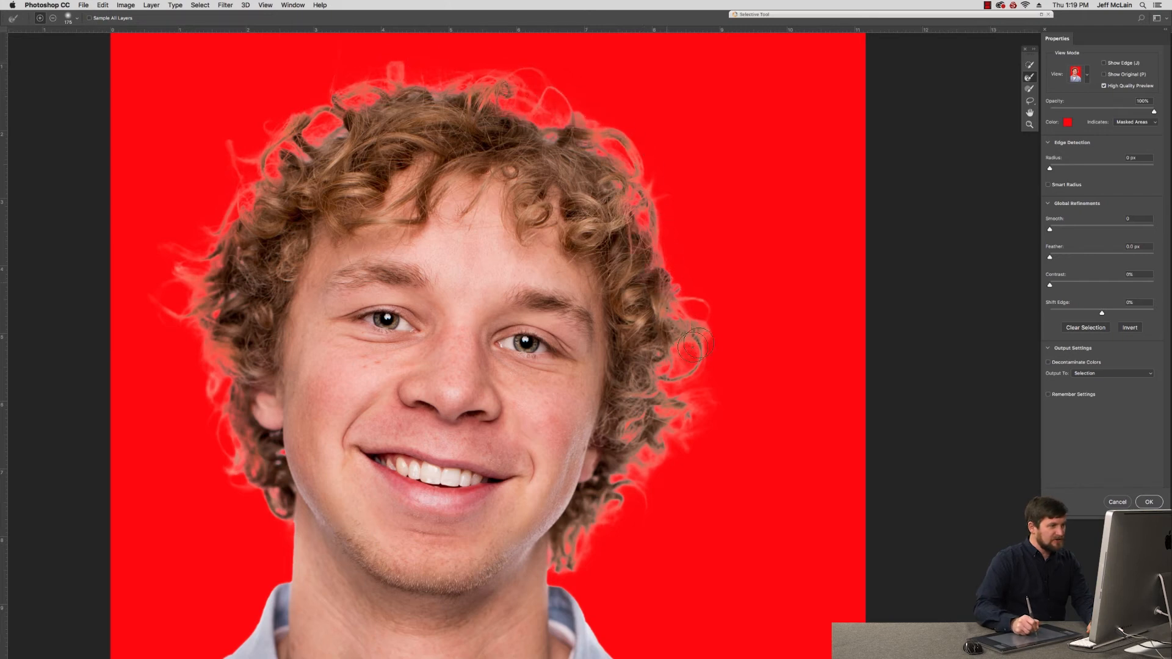
pyautogui.moveTo(695, 348); pyautogui.dragTo(620, 482)
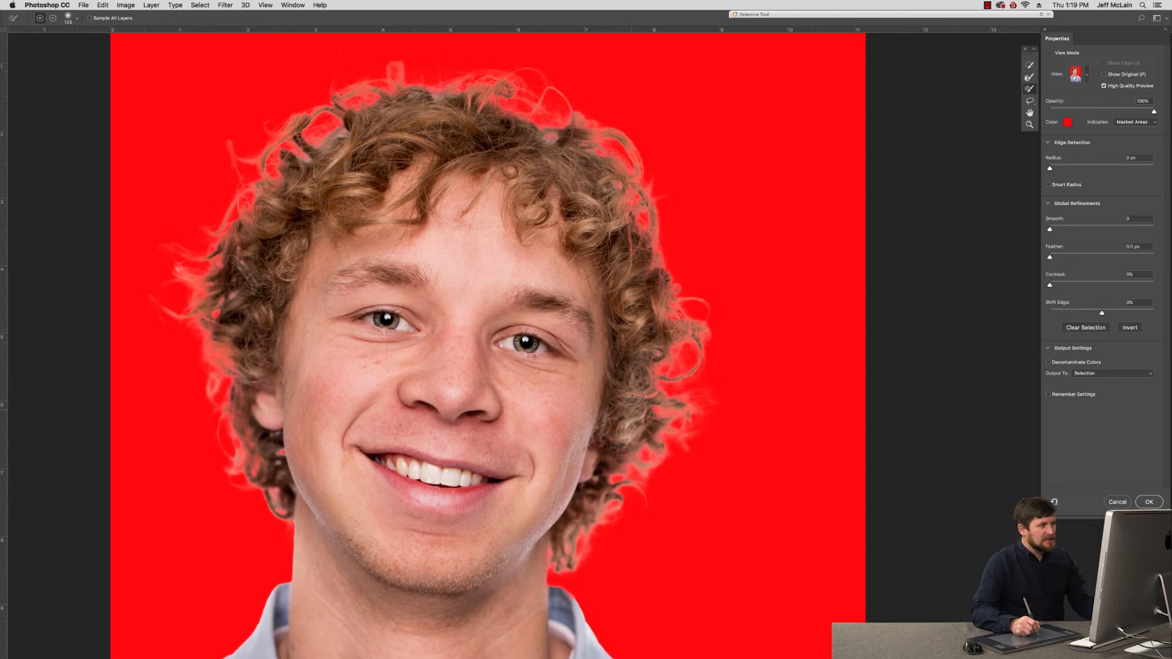
pyautogui.moveTo(643, 388)
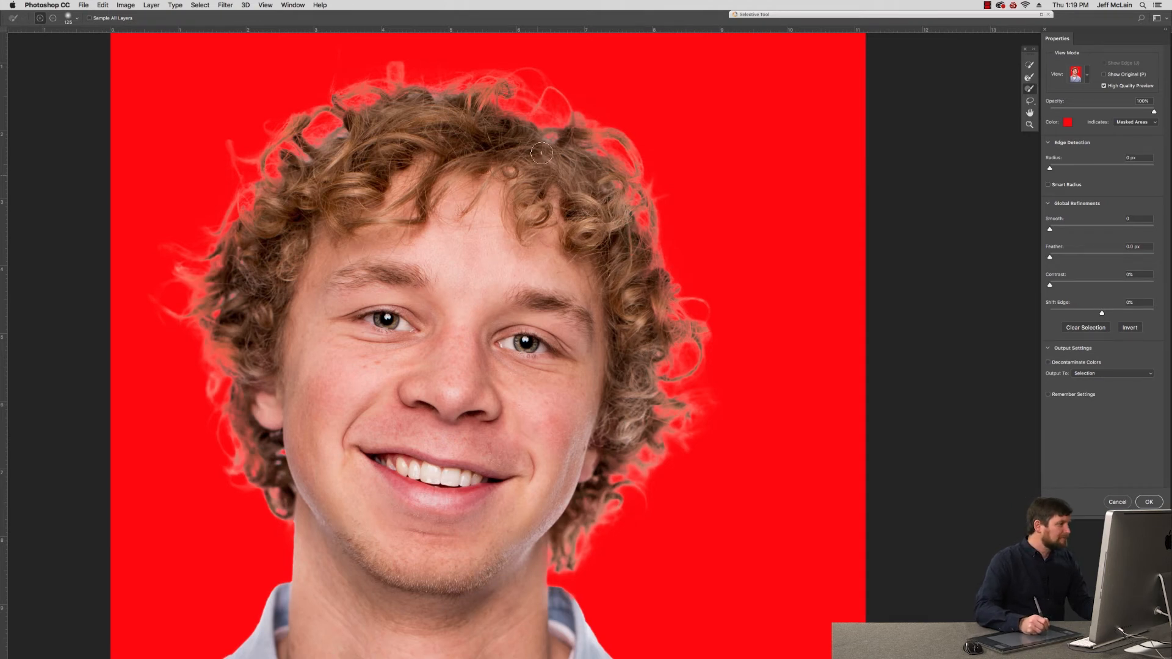
pyautogui.moveTo(345, 258)
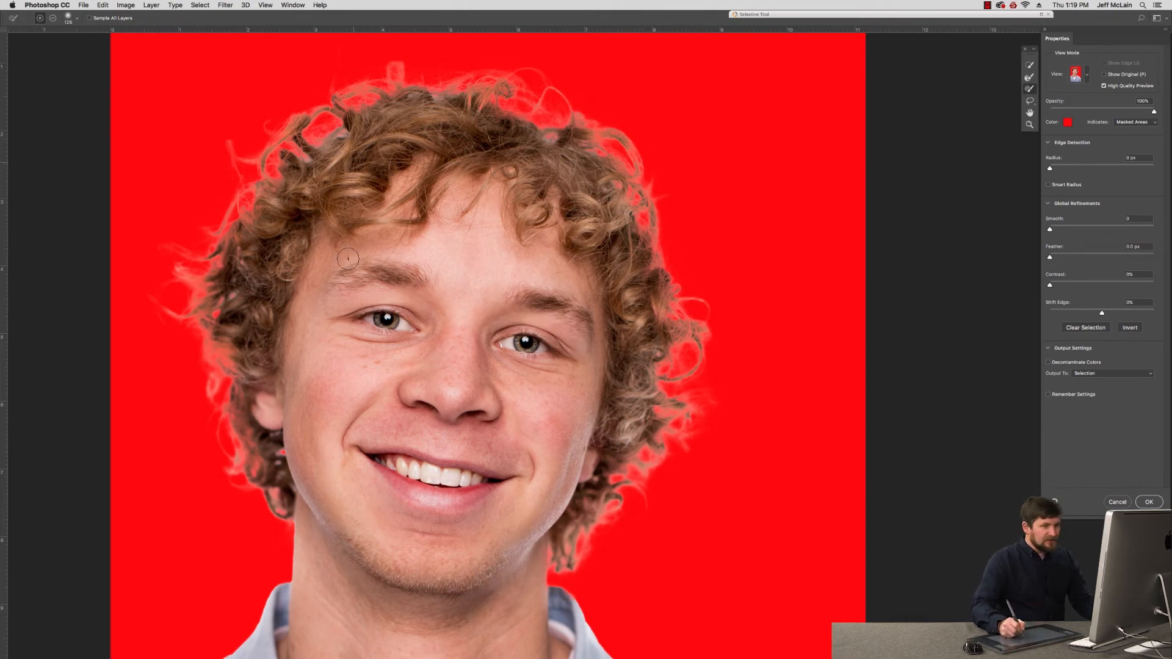
pyautogui.moveTo(903, 378)
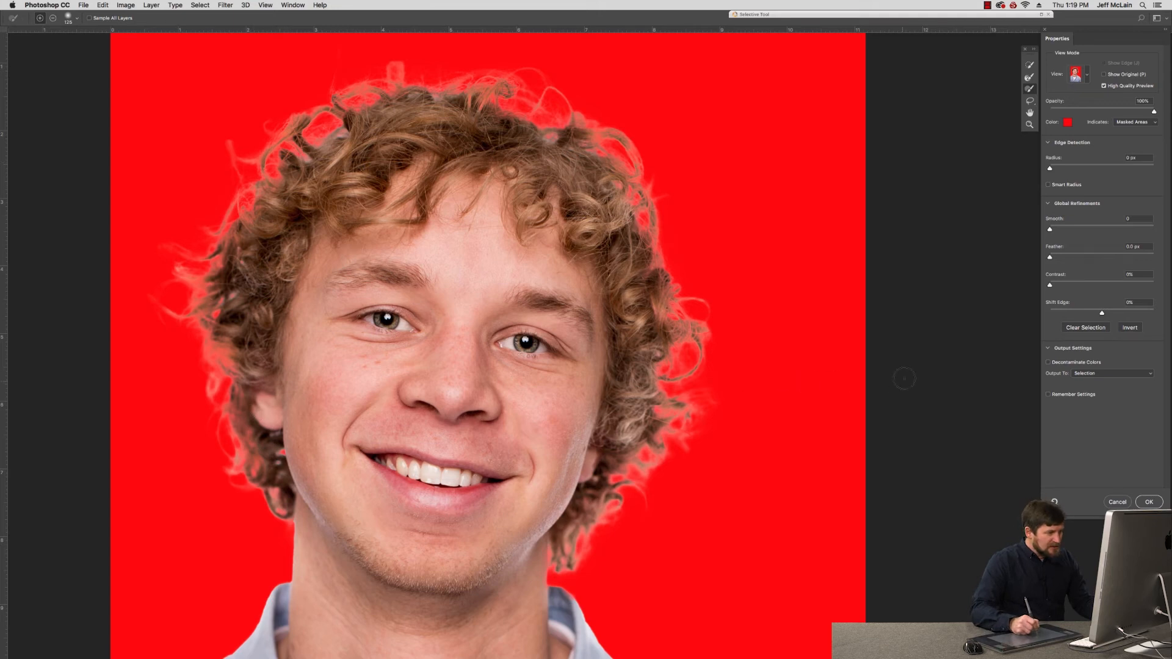
pyautogui.moveTo(535, 559)
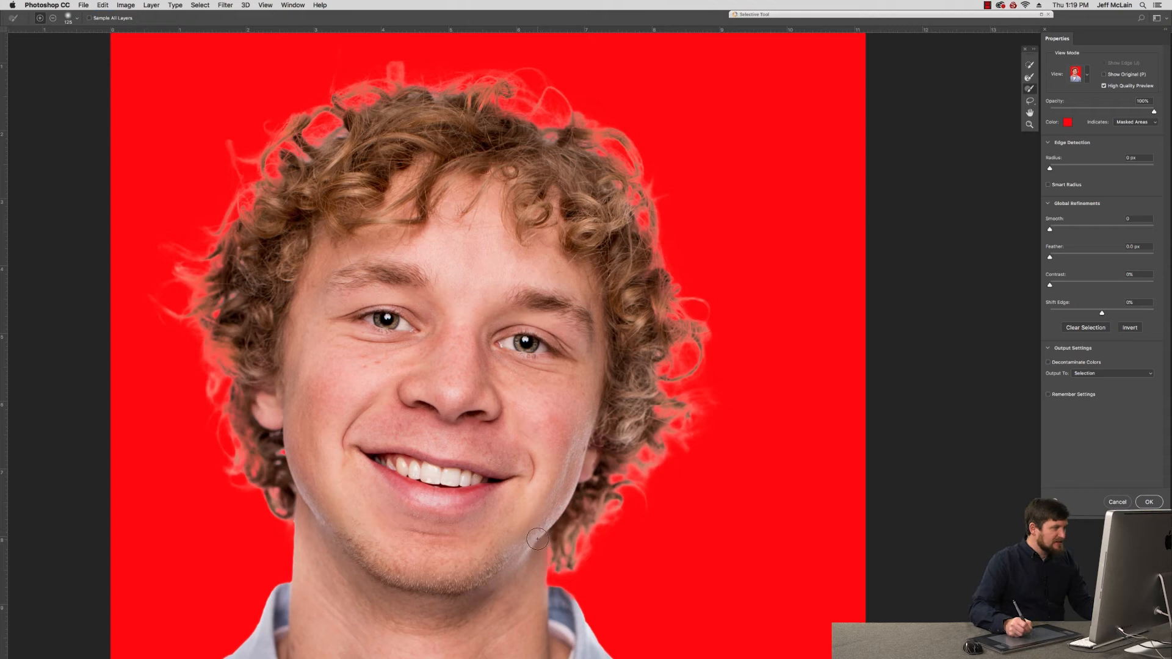
pyautogui.moveTo(315, 534)
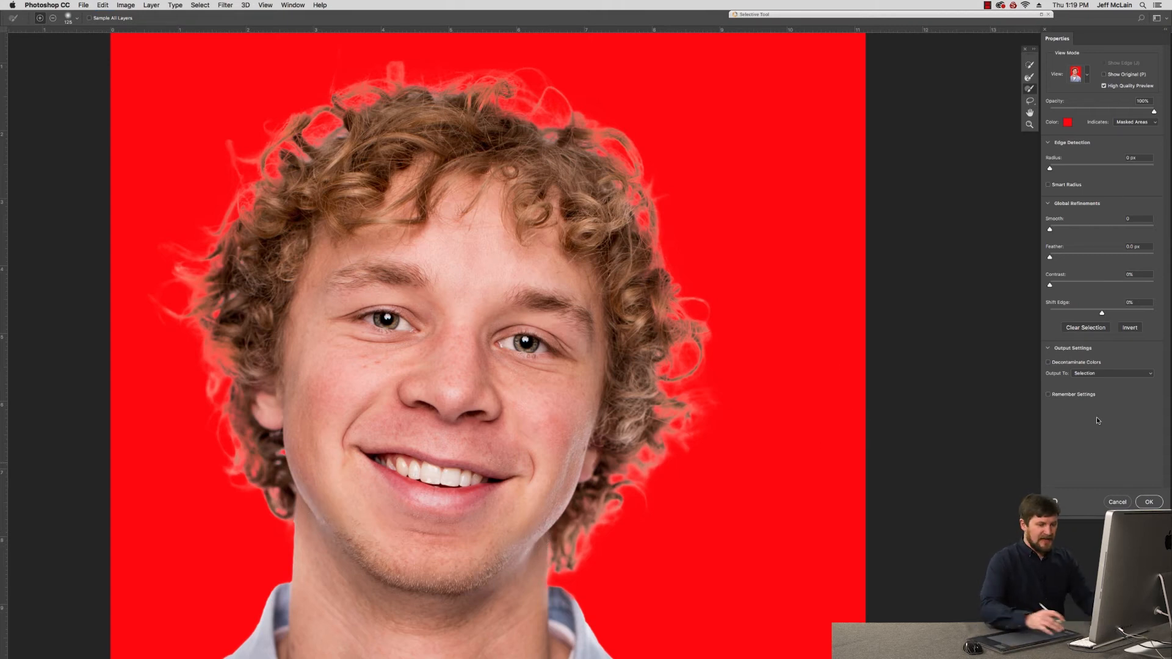
# Add a slight feather, output to a layer mask and apply the refined hair selection
pyautogui.click(1136, 246)
pyautogui.write('0.3')
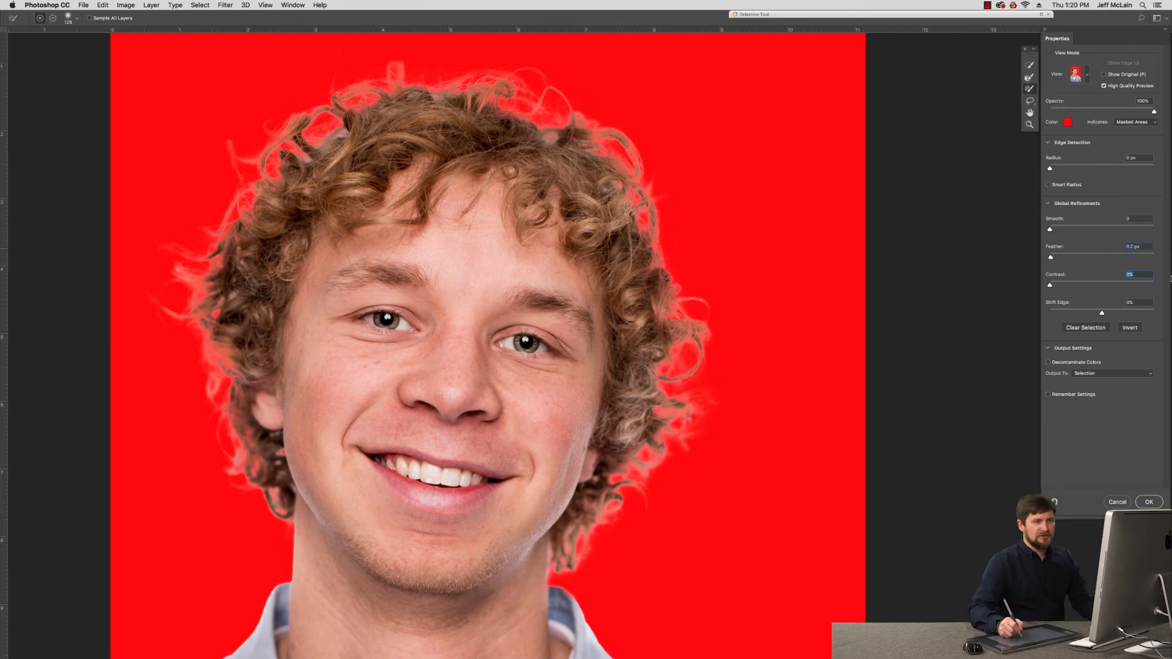
pyautogui.click(1112, 374)
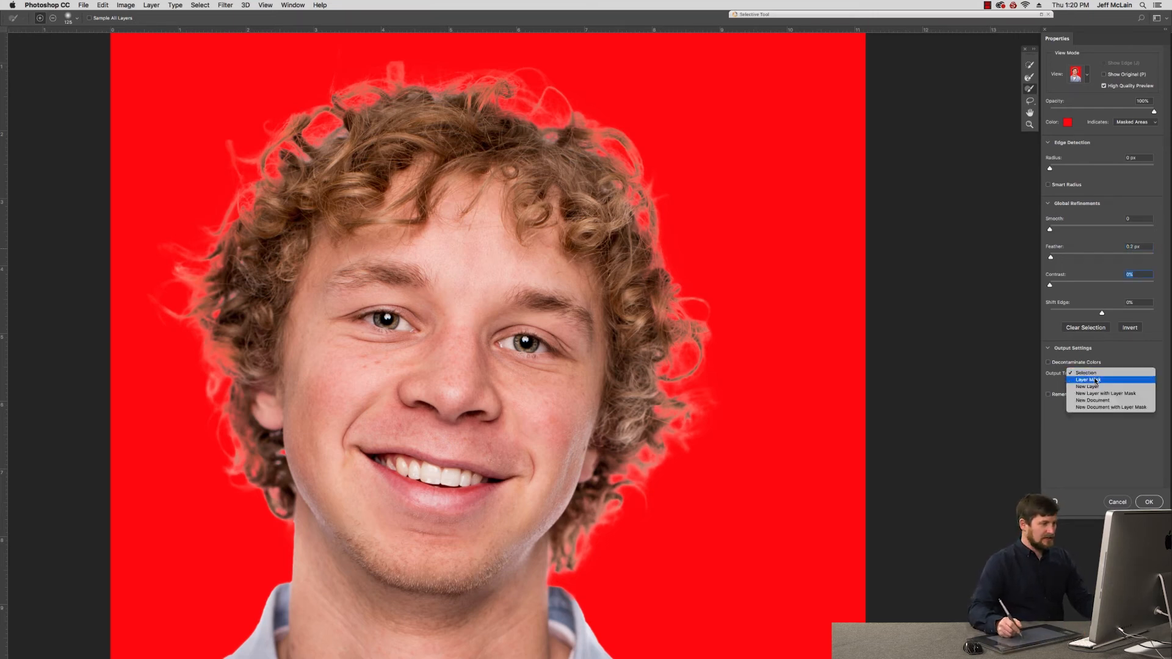
pyautogui.click(1087, 379)
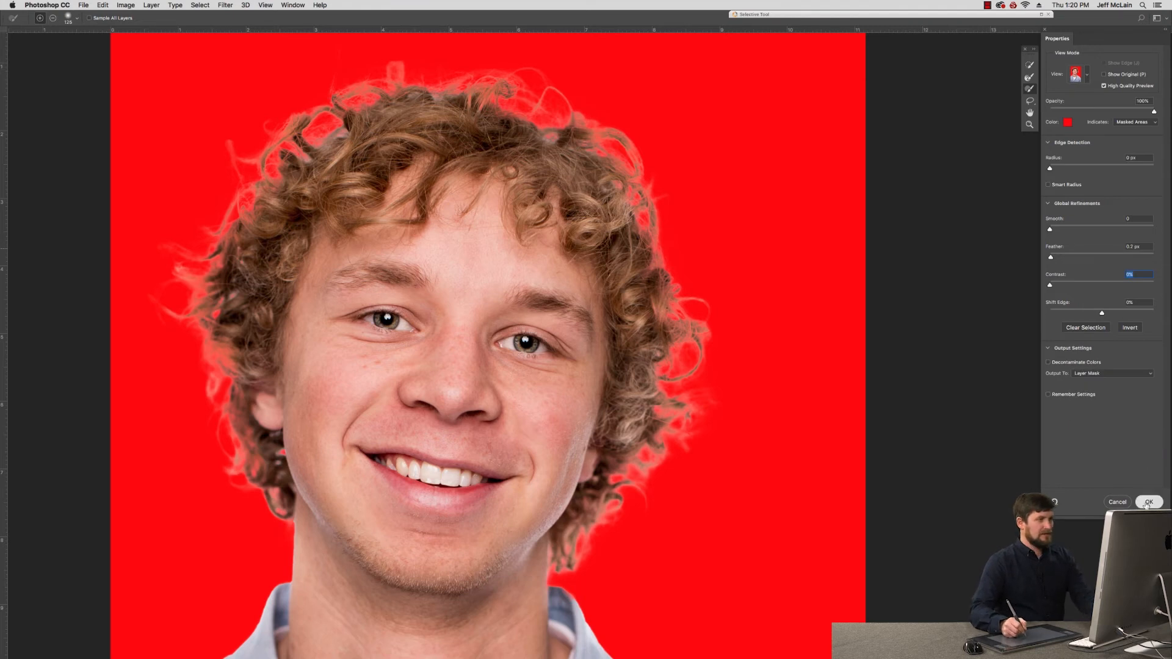
pyautogui.click(1149, 502)
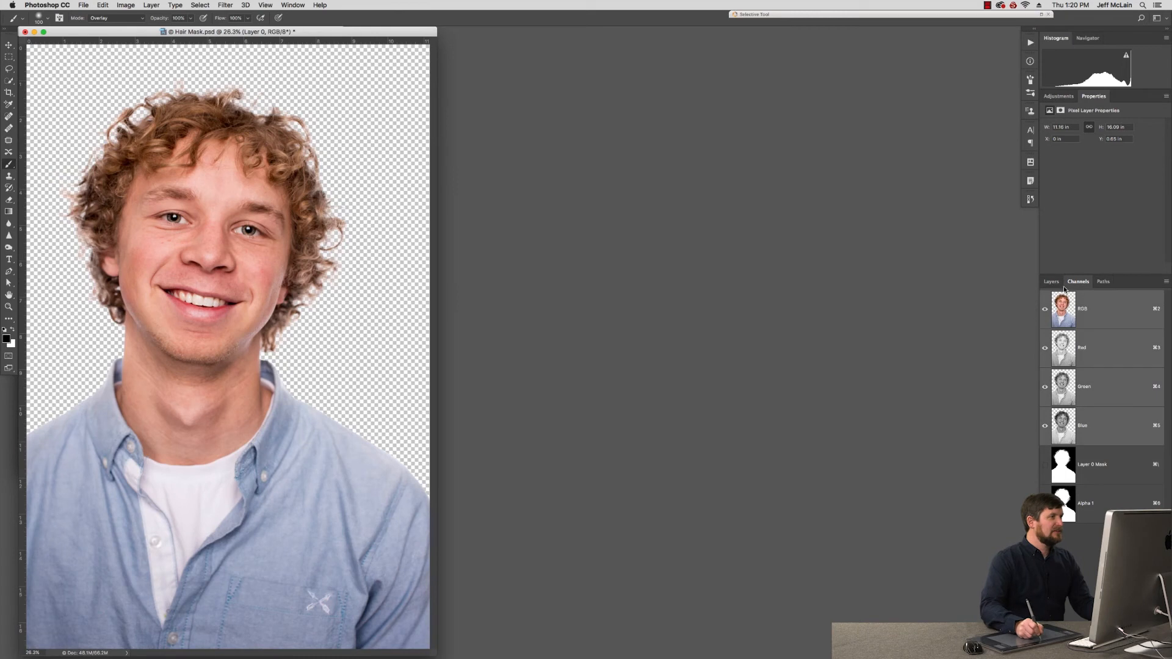
# Switch the portrait document from the Channels to the Layers panel
pyautogui.click(1051, 281)
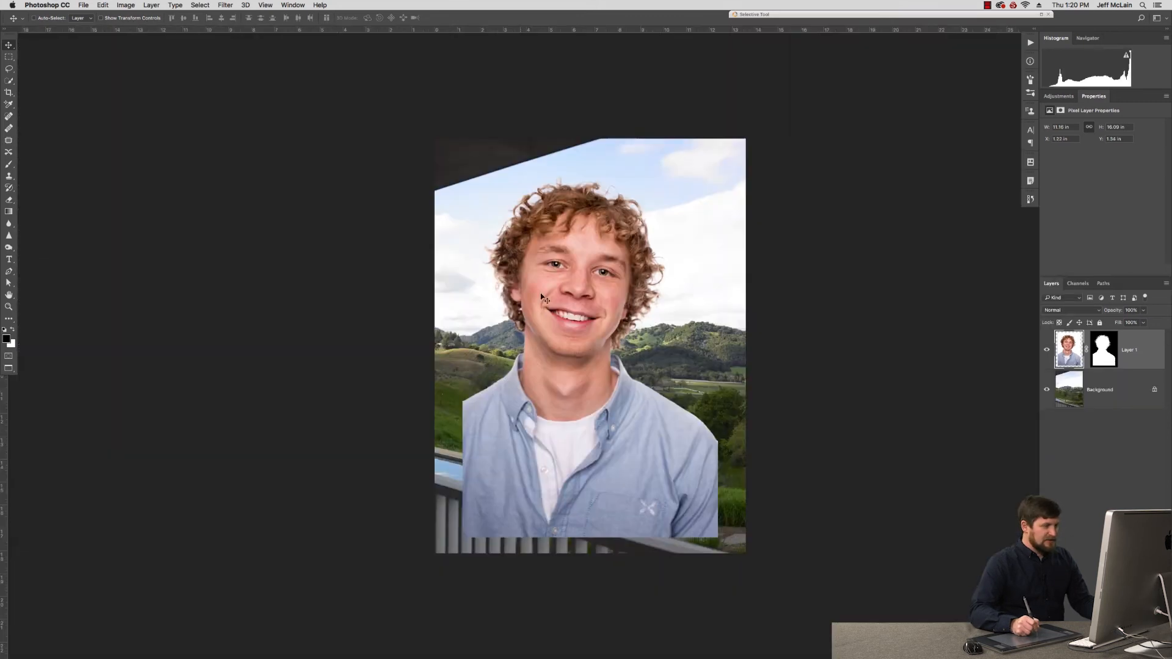
# Move the masked portrait into position over the hillside
pyautogui.moveTo(545, 296); pyautogui.dragTo(624, 452)
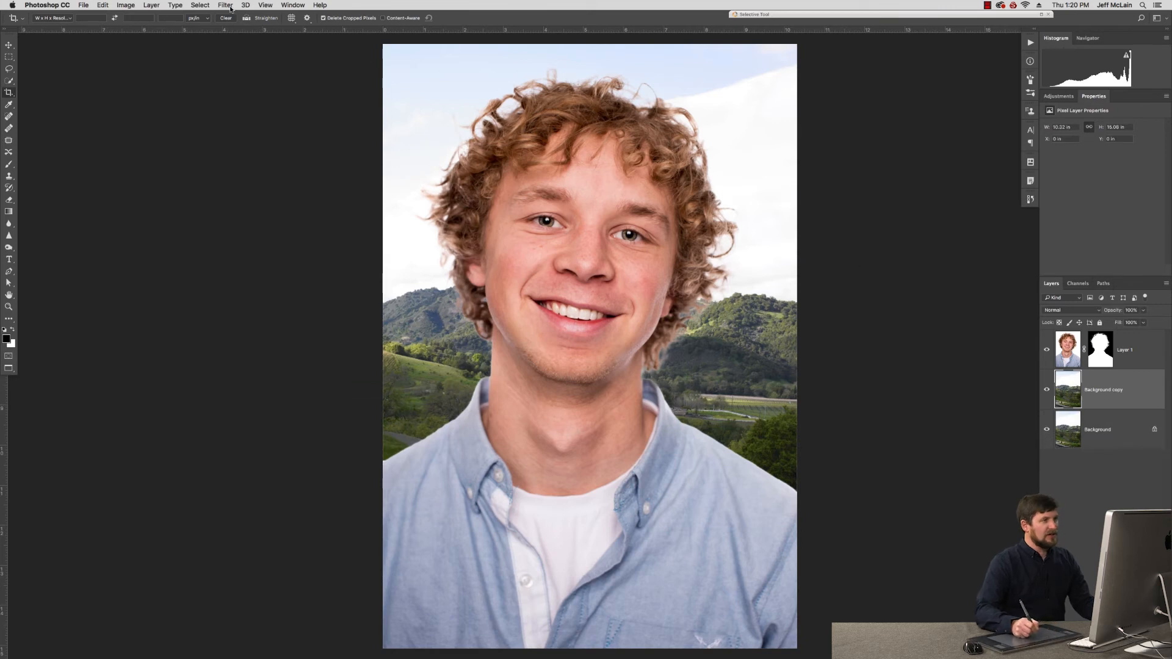
# Apply a Gaussian Blur to the background copy, raising the radius until the hills look soft
pyautogui.click(225, 5)
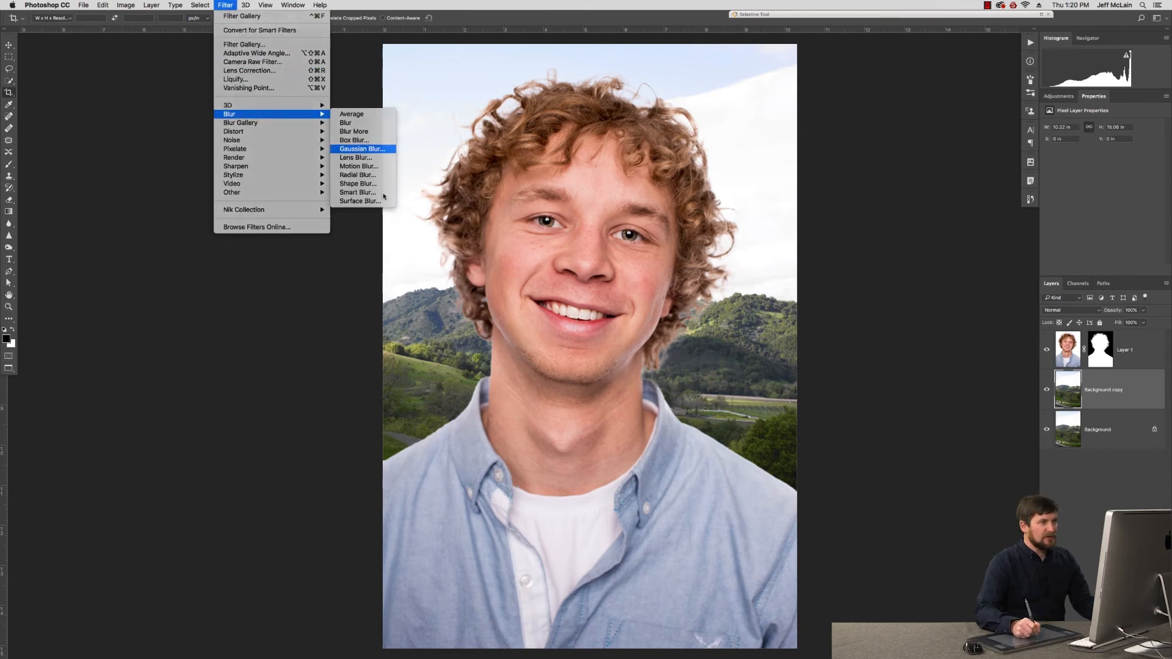
pyautogui.click(361, 149)
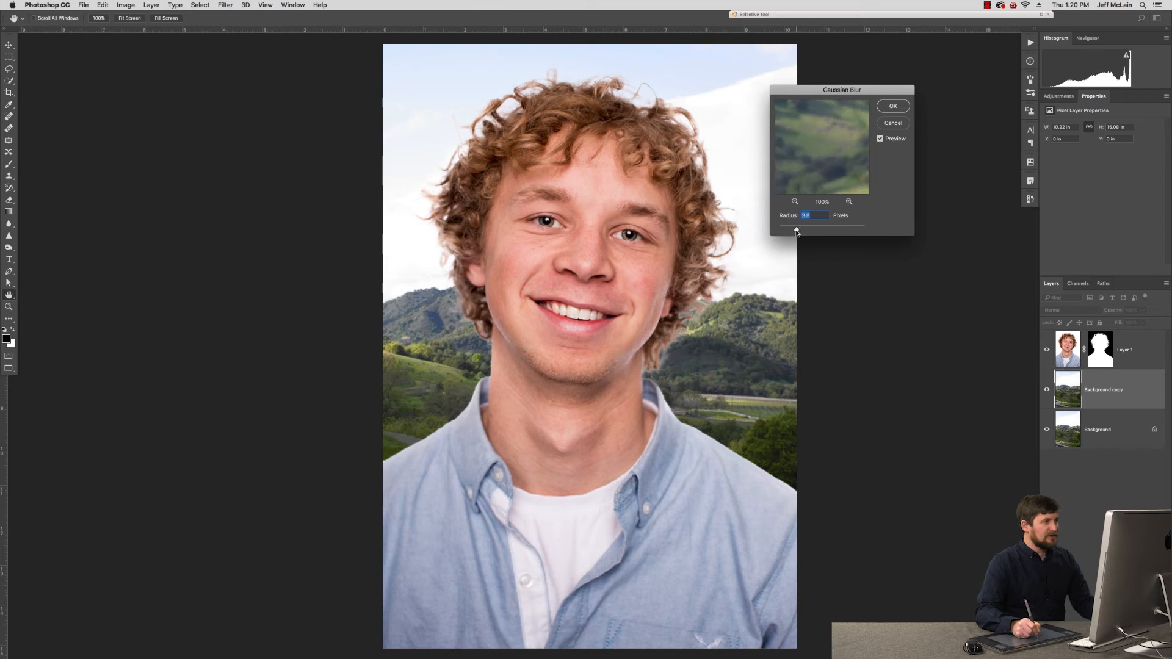
pyautogui.moveTo(796, 231); pyautogui.dragTo(804, 230)
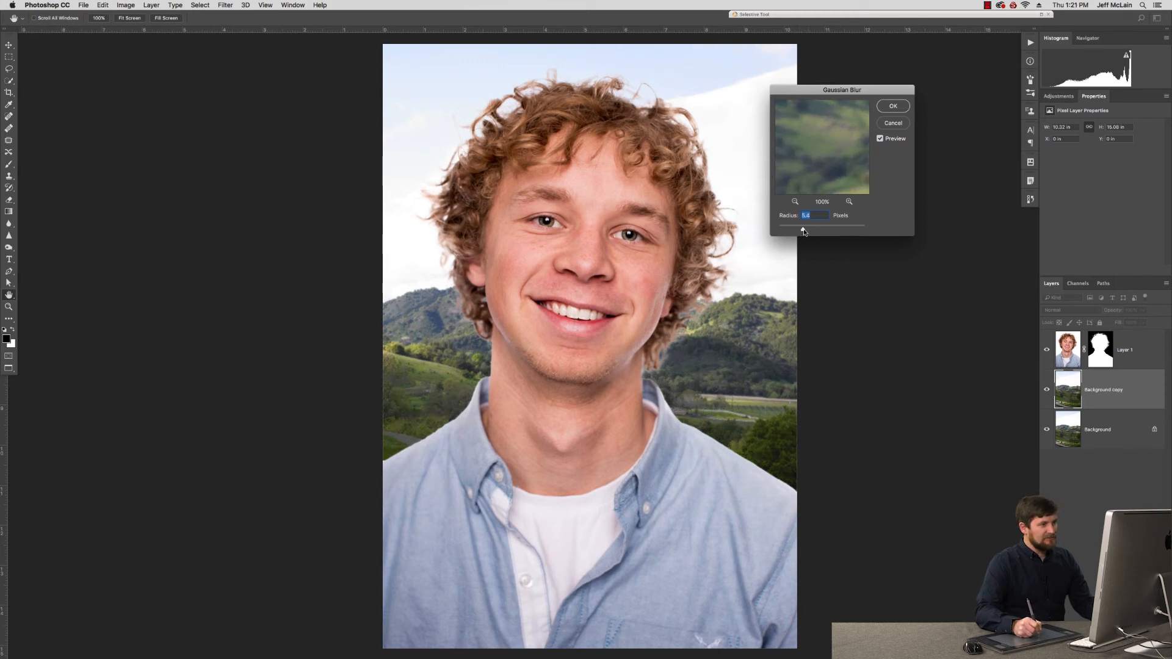
pyautogui.moveTo(801, 229); pyautogui.dragTo(809, 228)
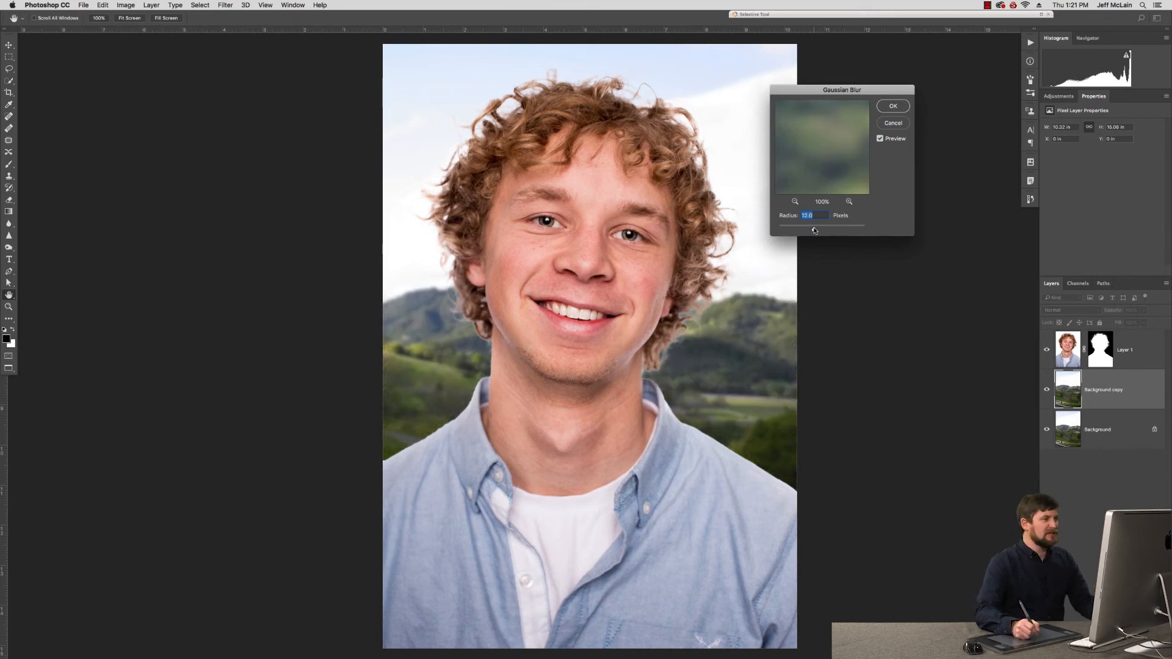
pyautogui.moveTo(818, 228); pyautogui.dragTo(810, 228)
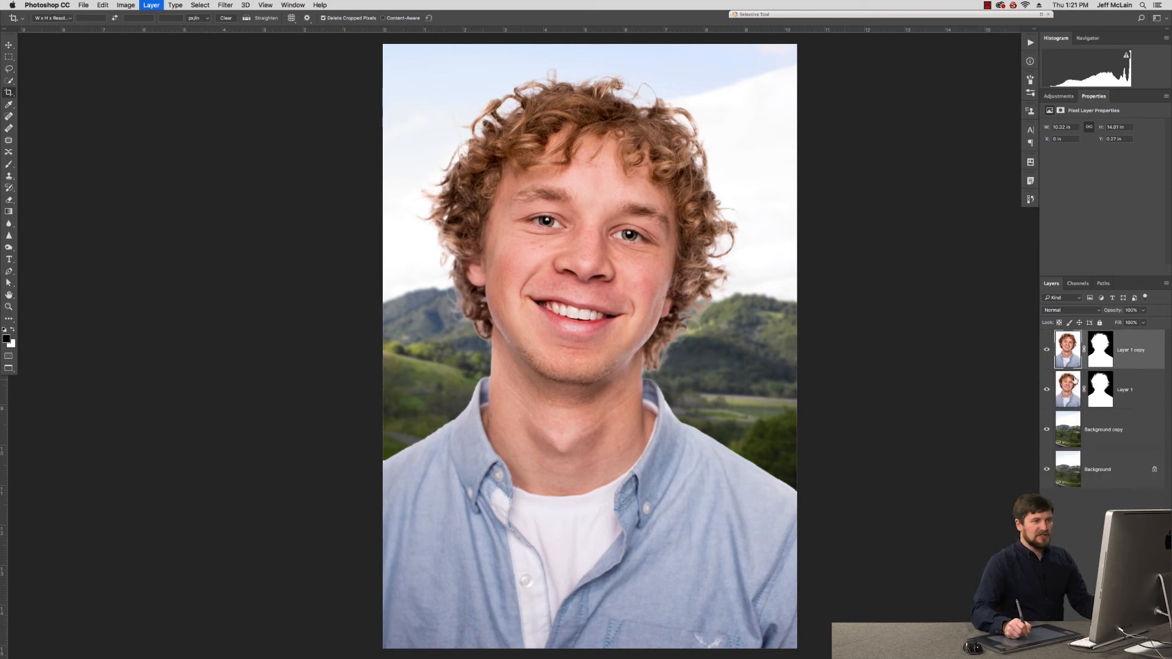
# Try Darken, Lighter Color and other blend modes on the lower portrait layer to suppress the hair halo
pyautogui.click(1124, 389)
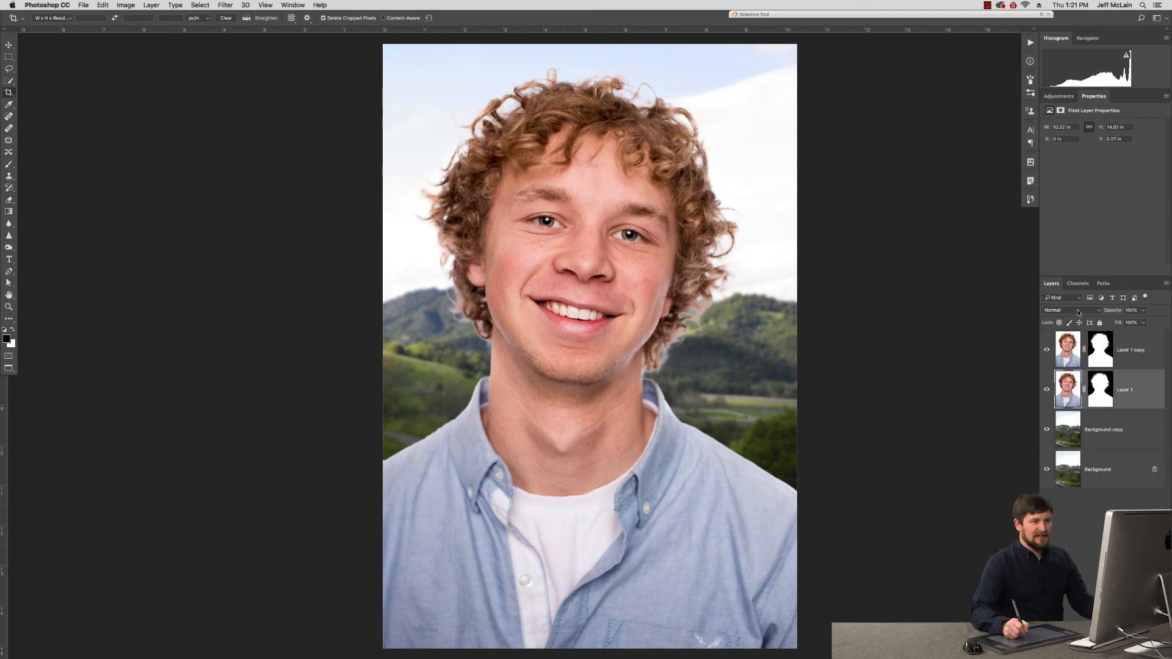
pyautogui.click(1061, 309)
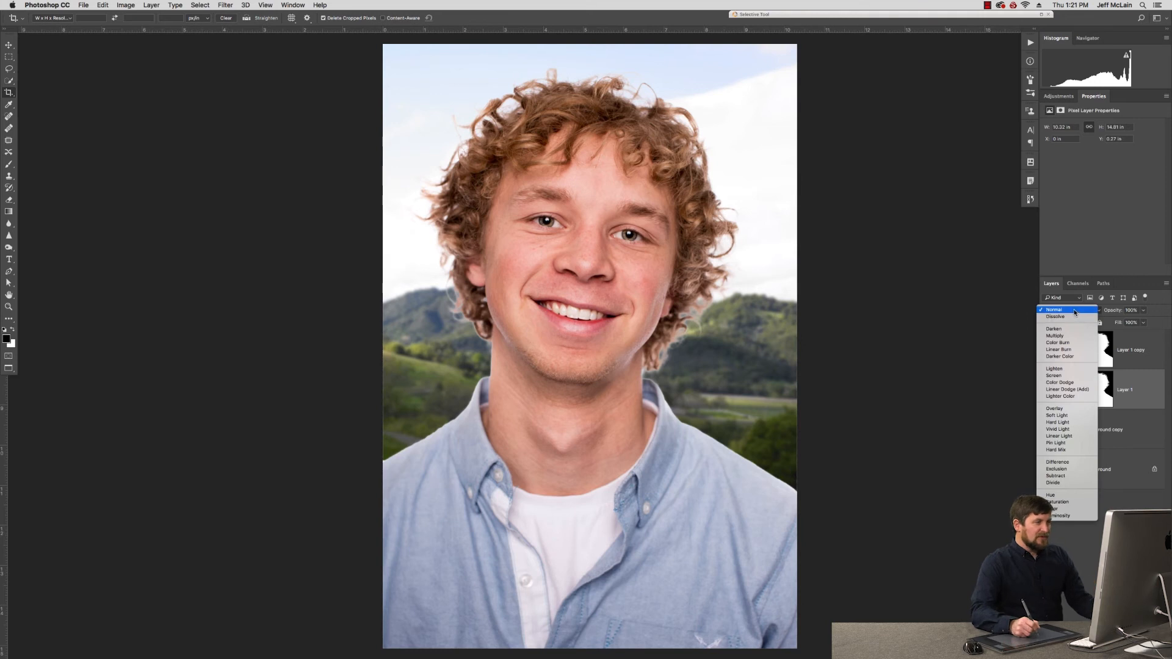
pyautogui.click(1053, 309)
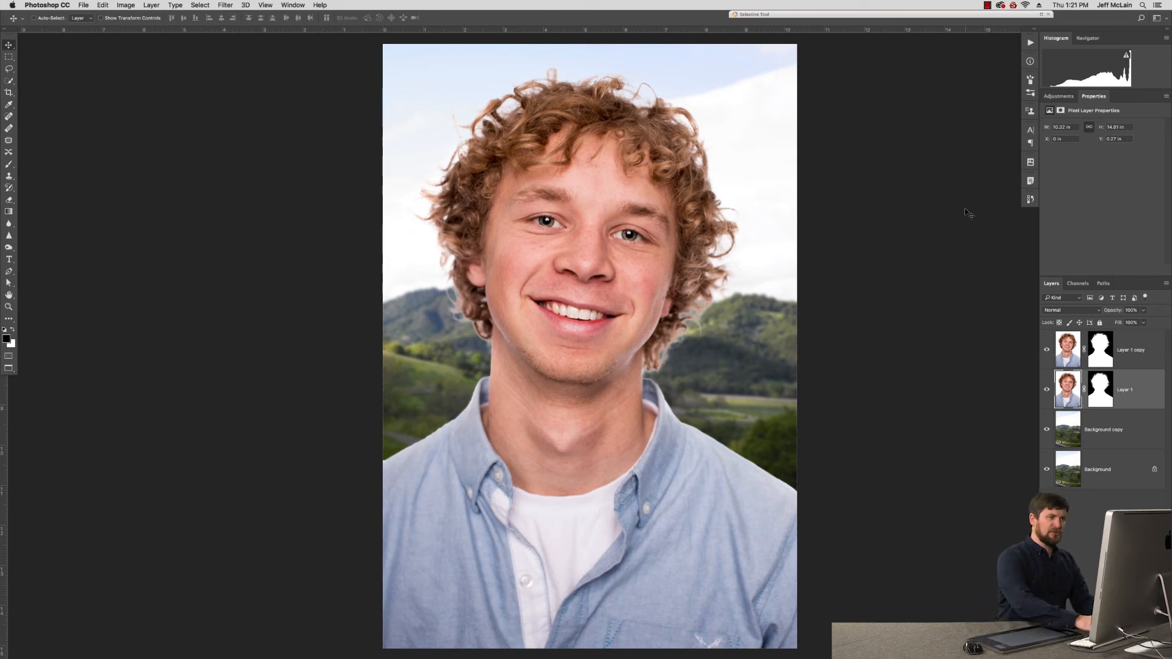
pyautogui.click(1054, 310)
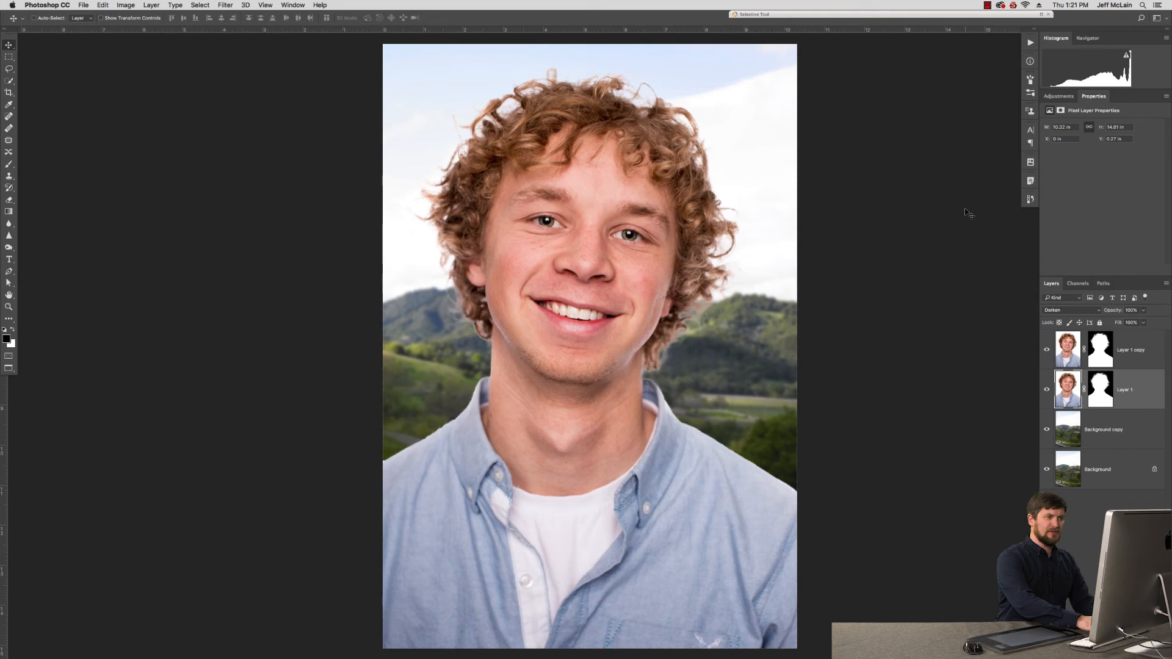
pyautogui.click(1058, 309)
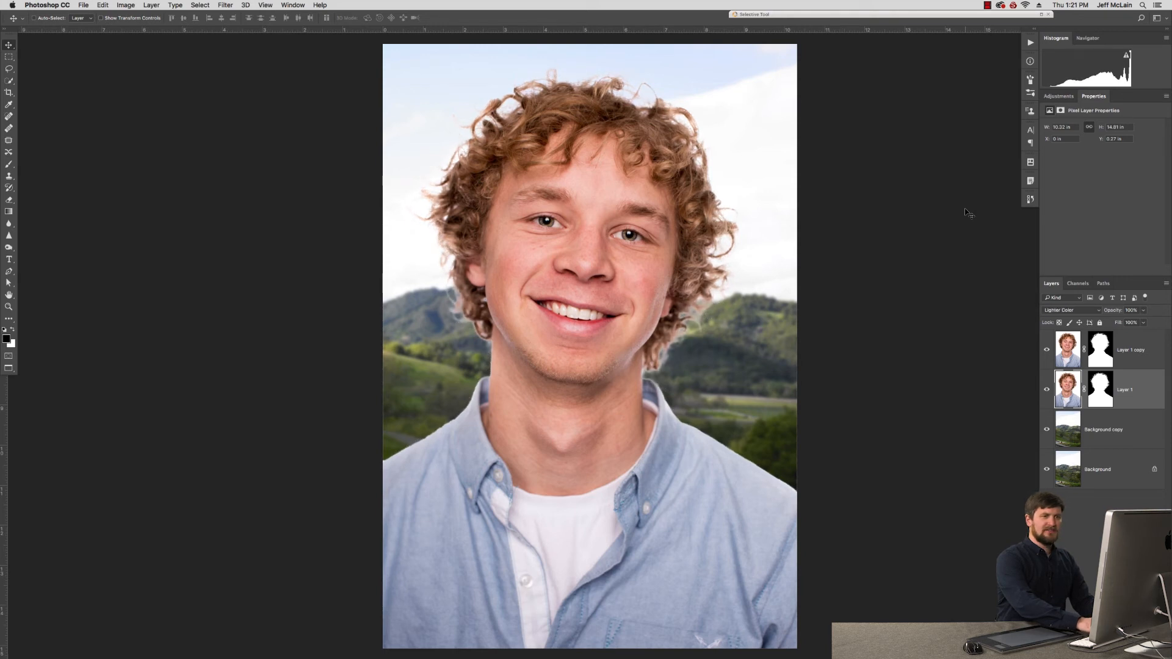
pyautogui.click(1061, 309)
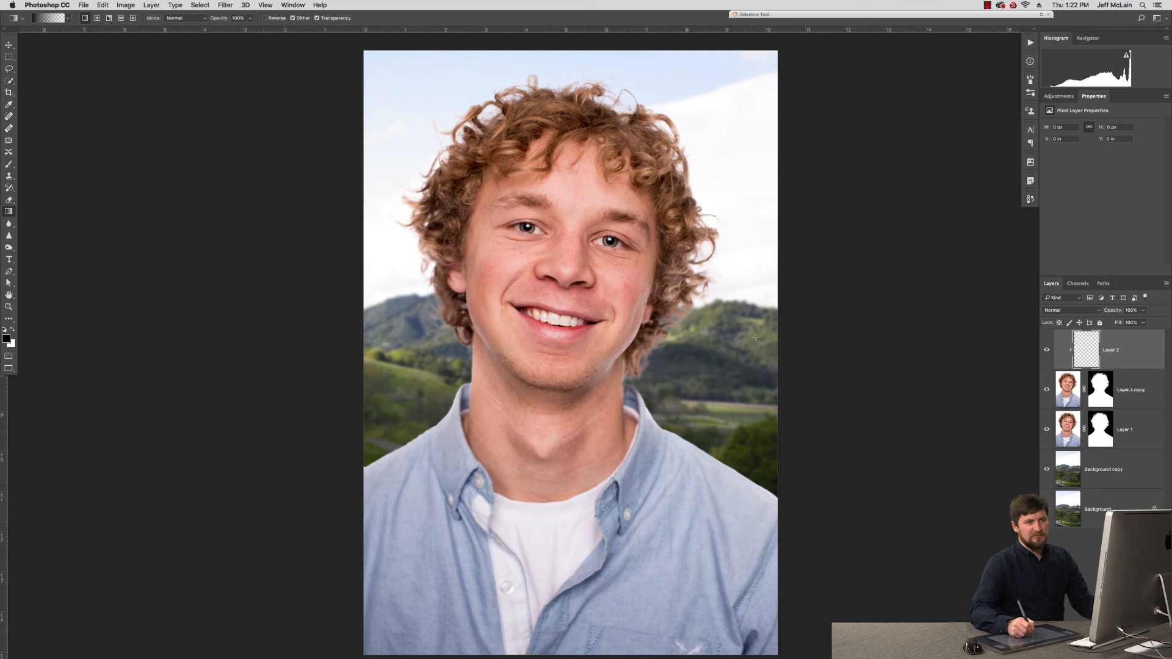
pyautogui.moveTo(828, 347)
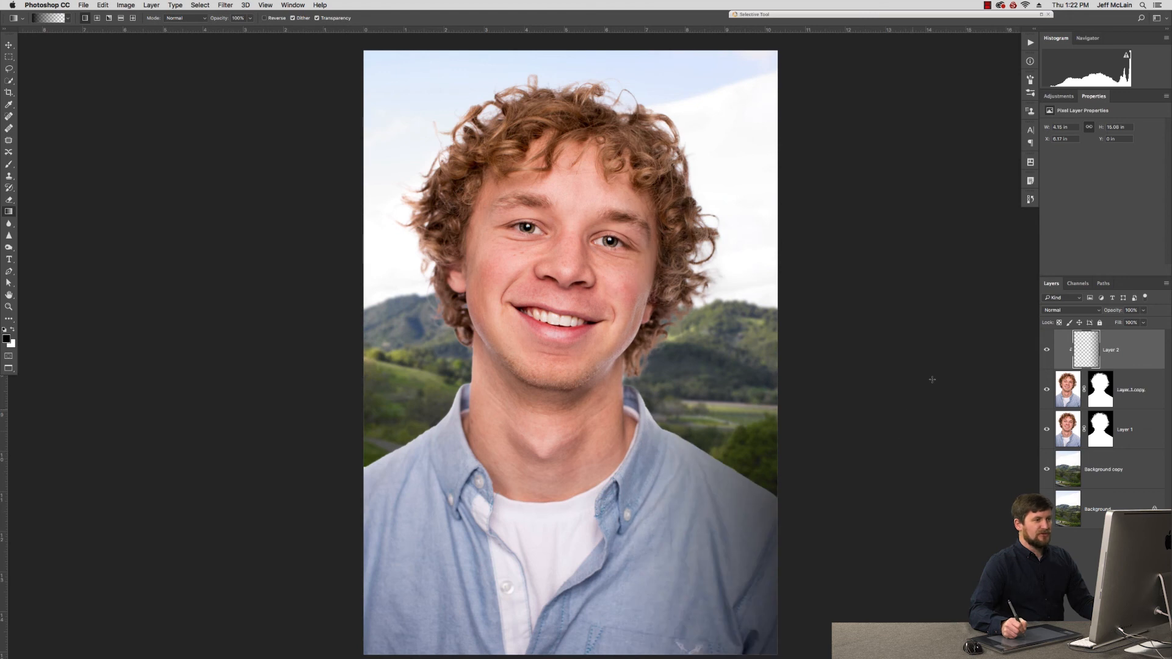
# Blend the gradient layer as Overlay and lower its opacity for subtle shading on the portrait
pyautogui.click(1061, 309)
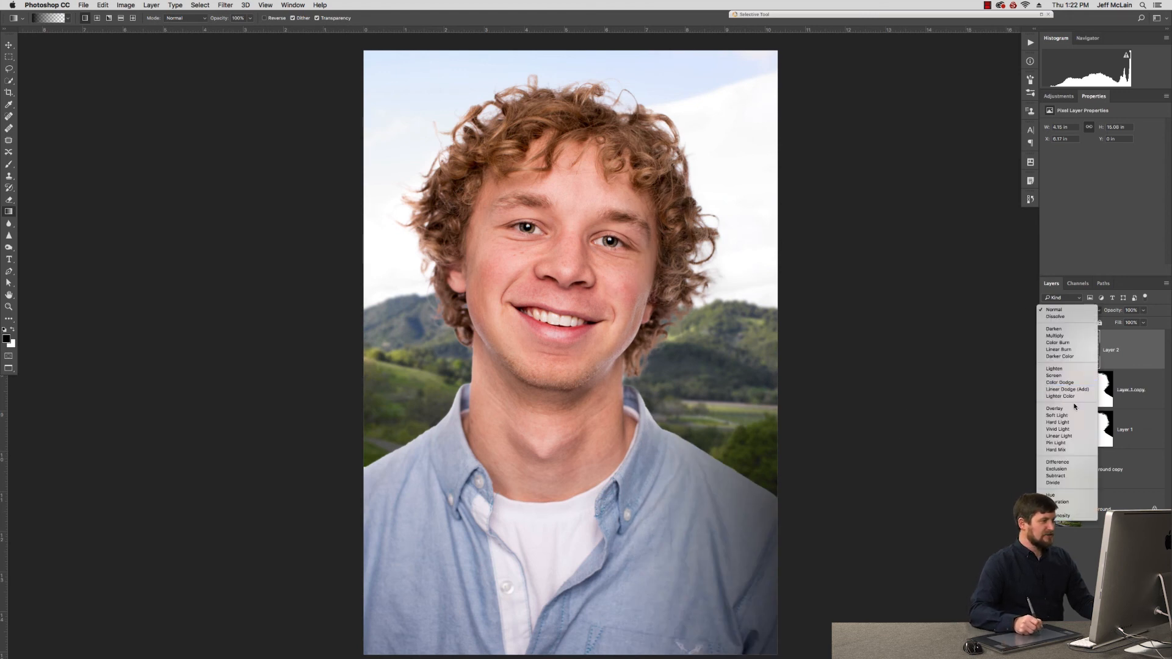
pyautogui.click(1052, 408)
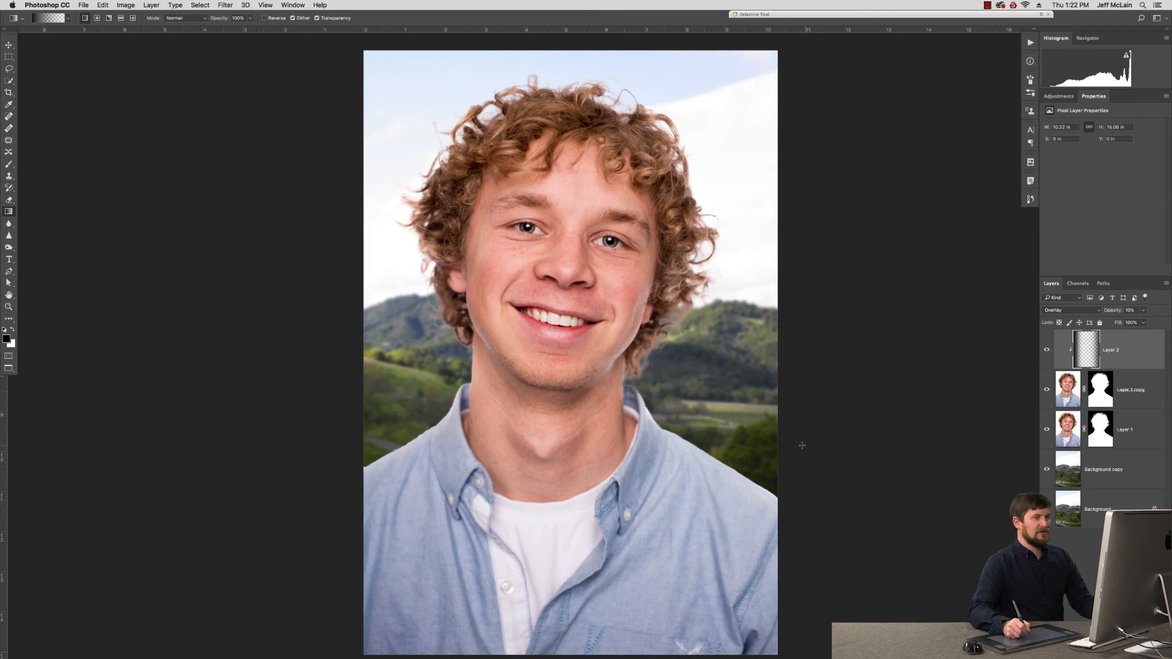
pyautogui.moveTo(708, 462)
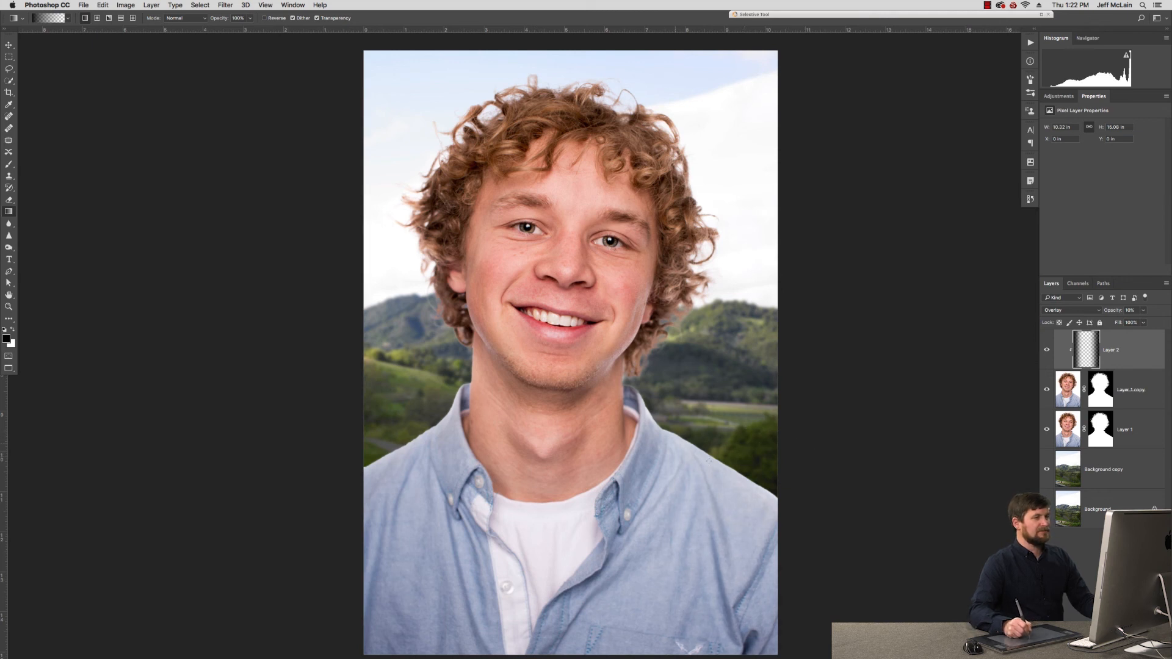
pyautogui.click(1046, 350)
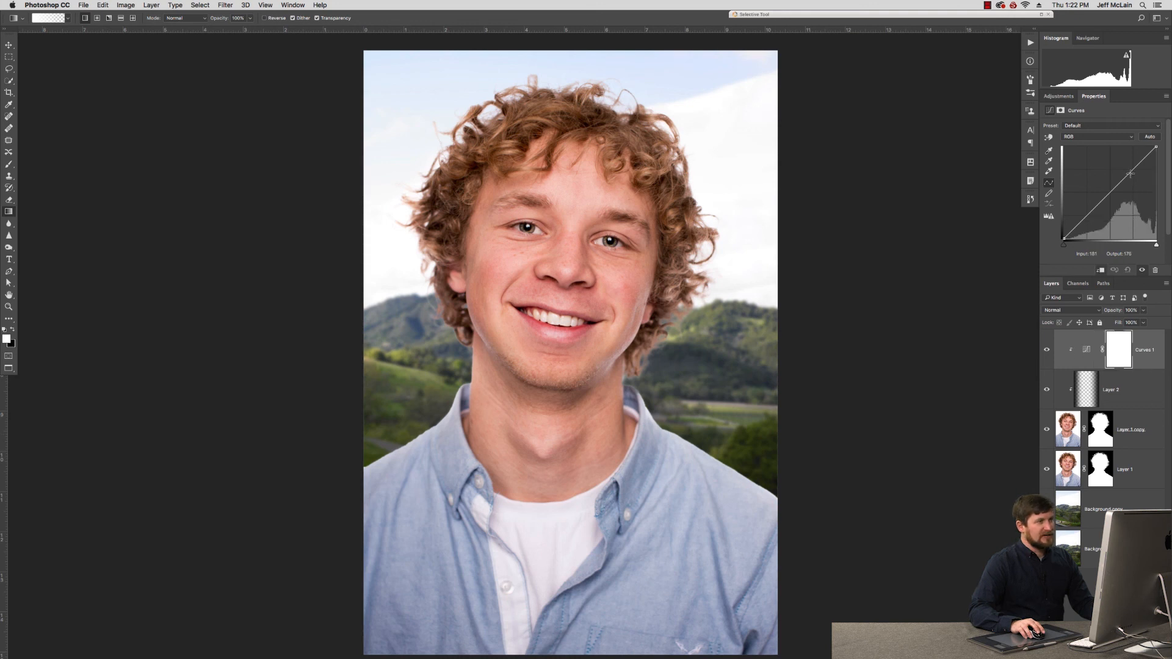
# Bend the Curves adjustment into an S-curve for contrast, then view Layer 1 copy's hair mask alone
pyautogui.moveTo(1128, 175); pyautogui.dragTo(1130, 170)
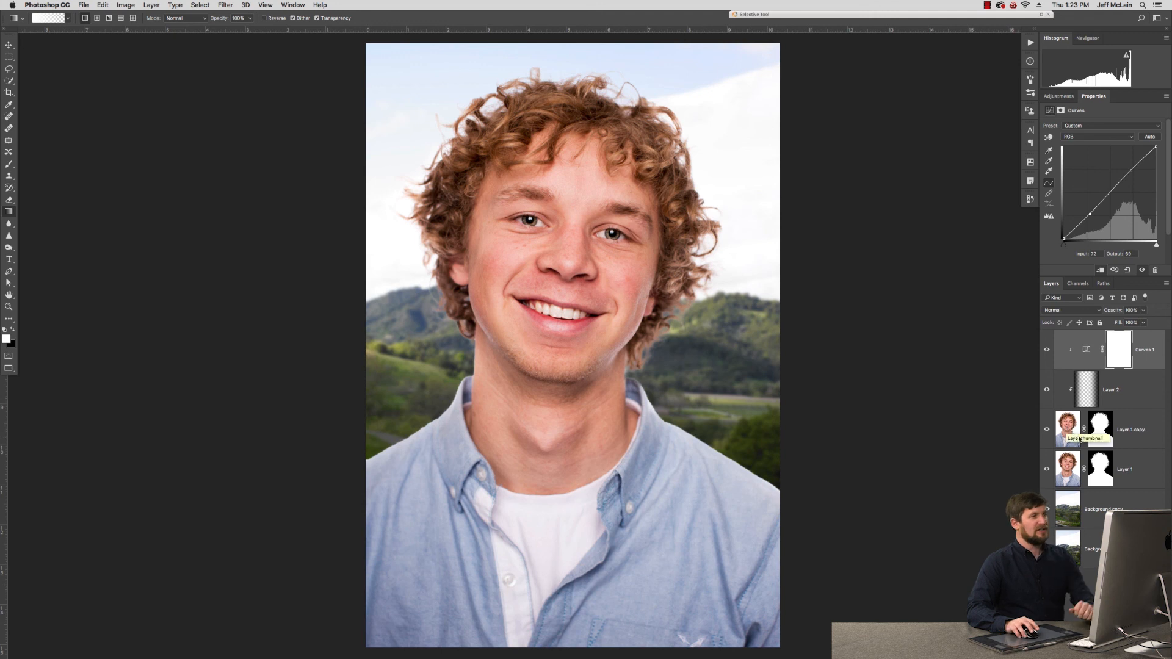
pyautogui.click(1099, 428)
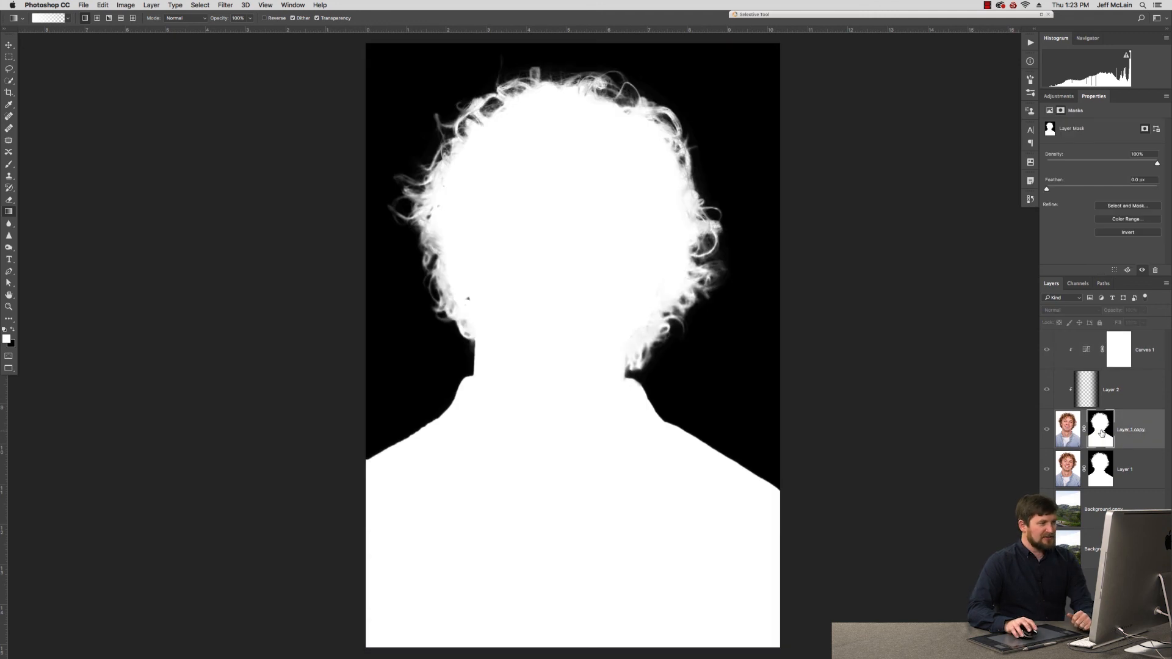